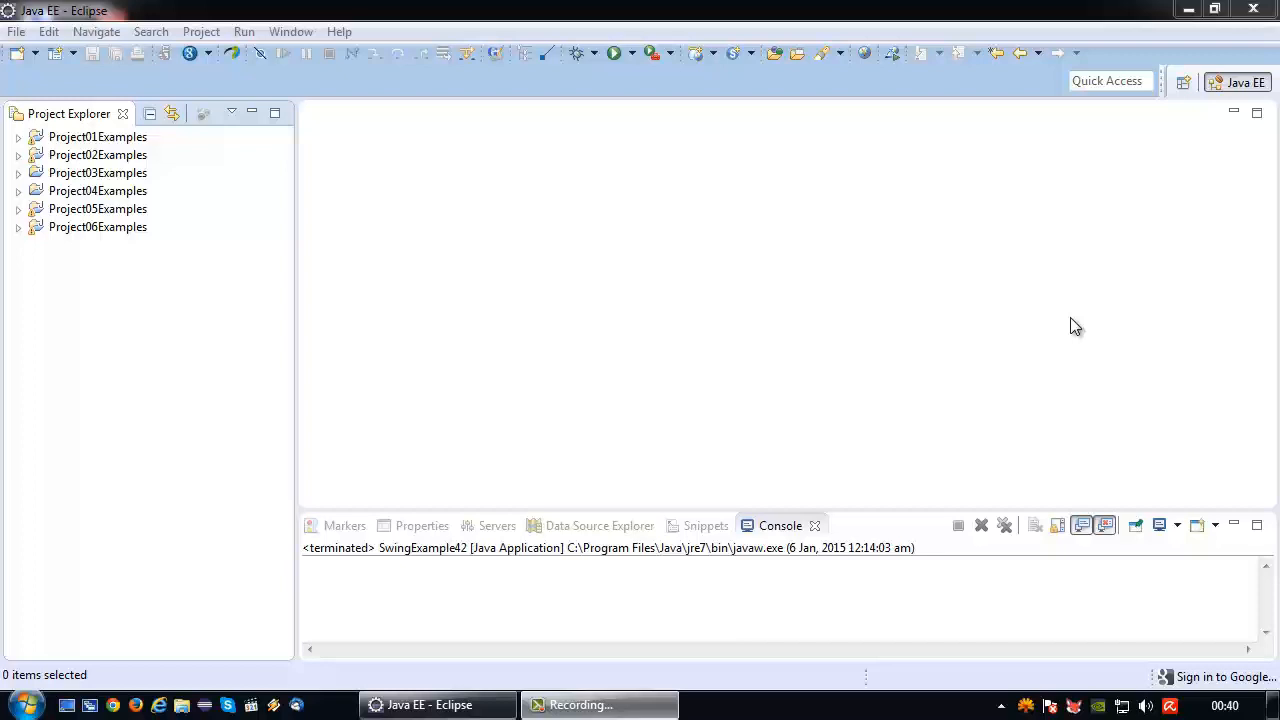
pyautogui.moveTo(213, 313)
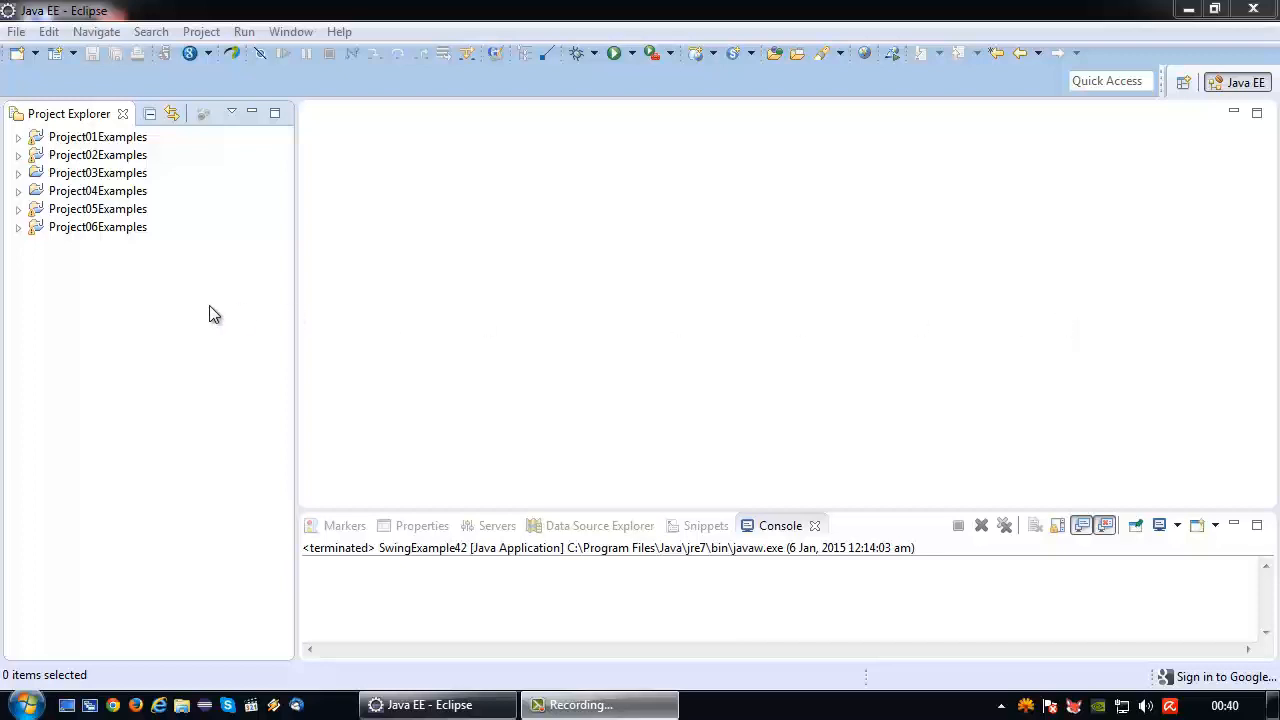
# Expand Project06Examples and open SwingExample43.java, plus SwingExample4.java for comparison
pyautogui.click(18, 227)
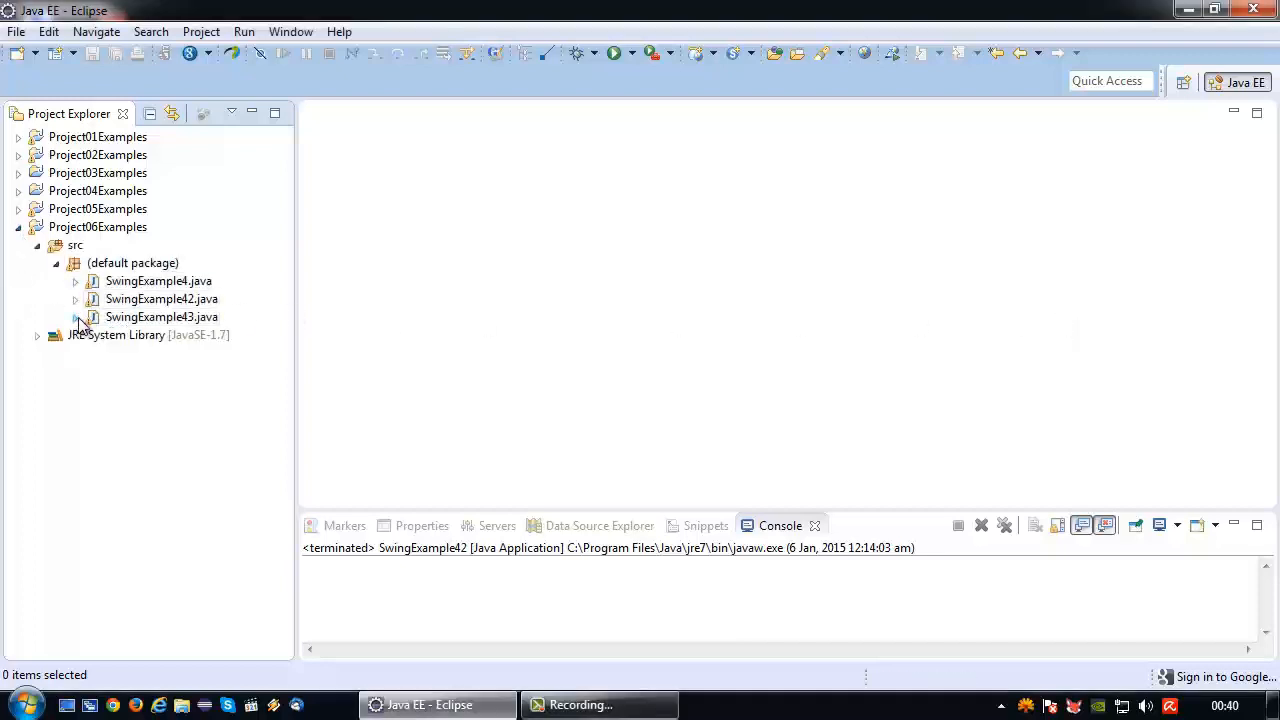
pyautogui.doubleClick(161, 317)
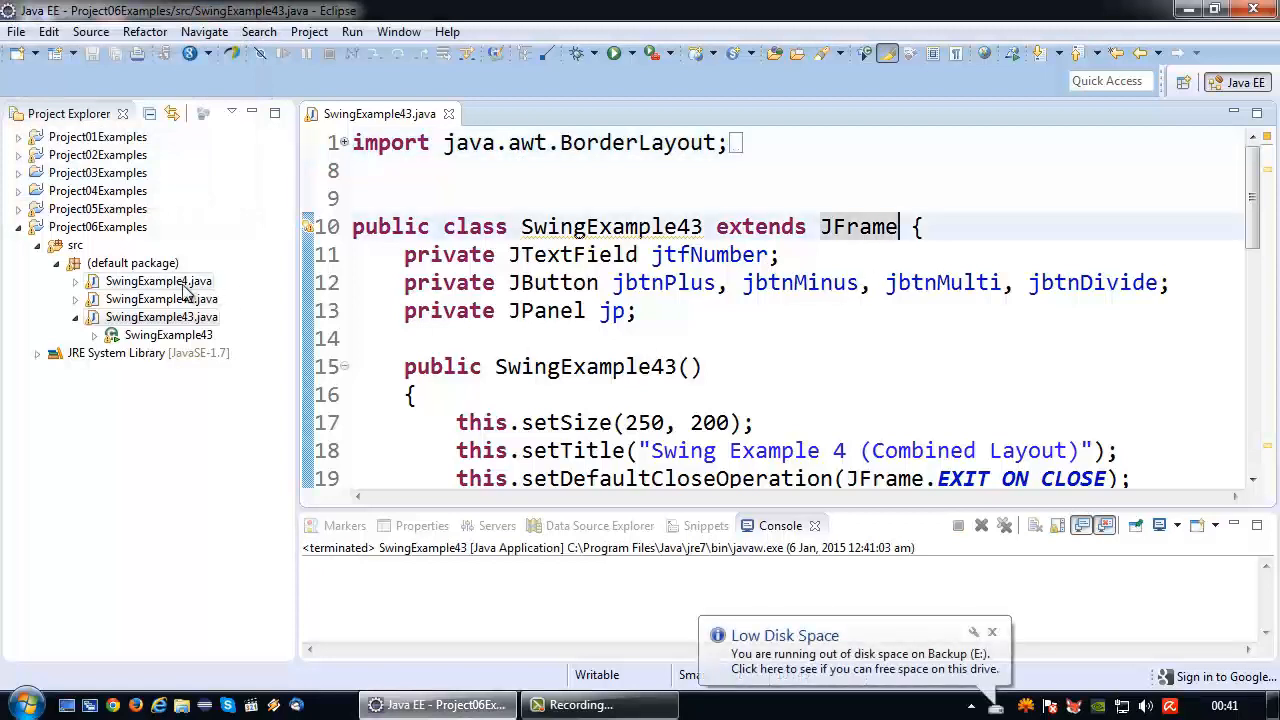
pyautogui.doubleClick(158, 281)
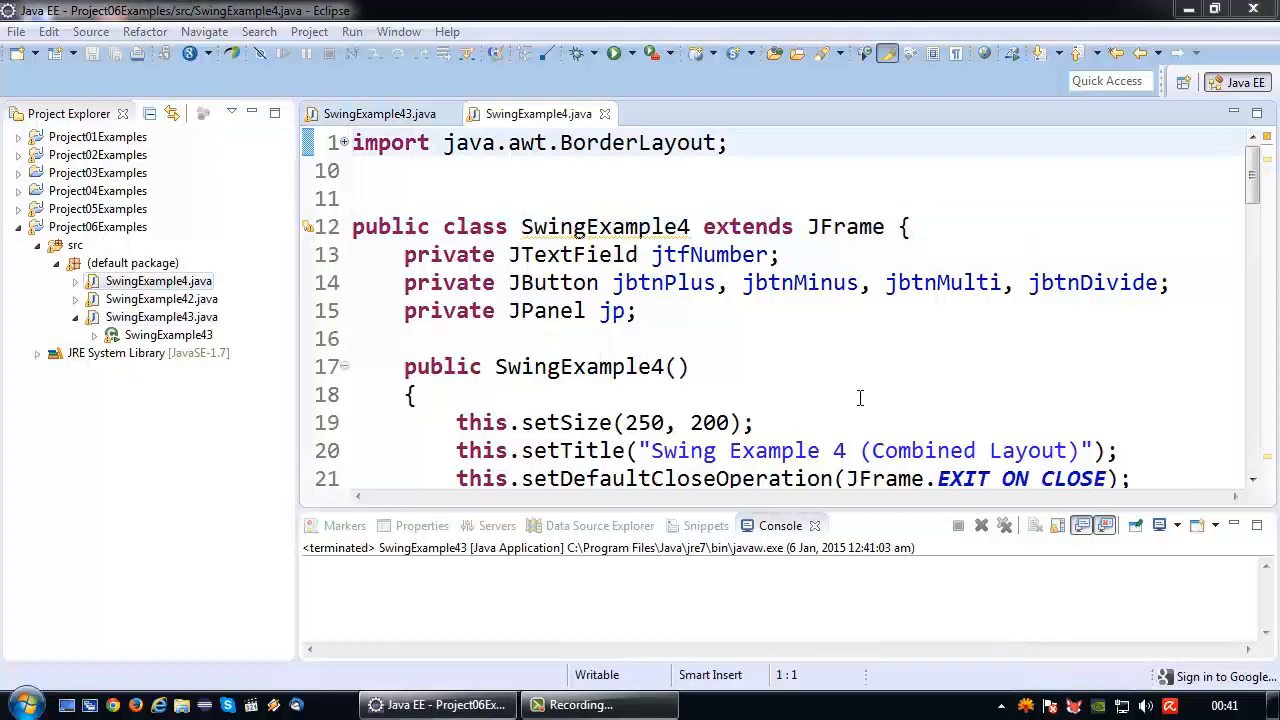
pyautogui.scroll(-3)
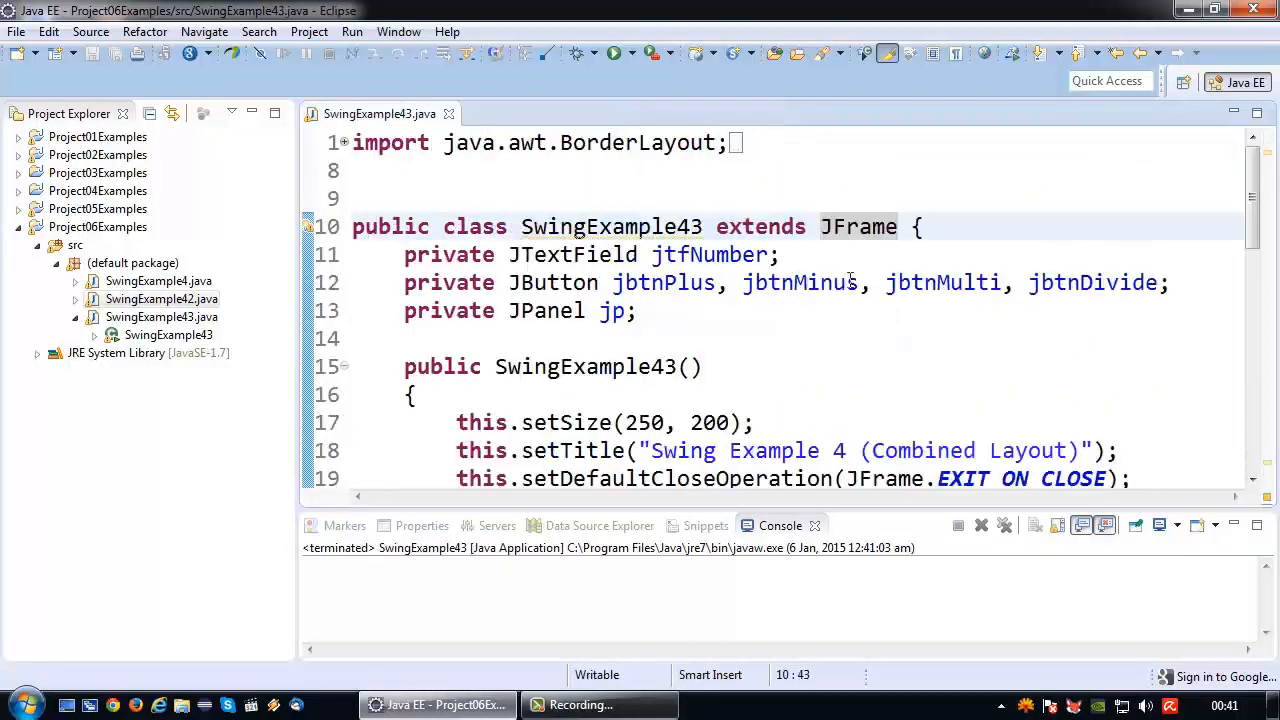
pyautogui.moveTo(922, 325)
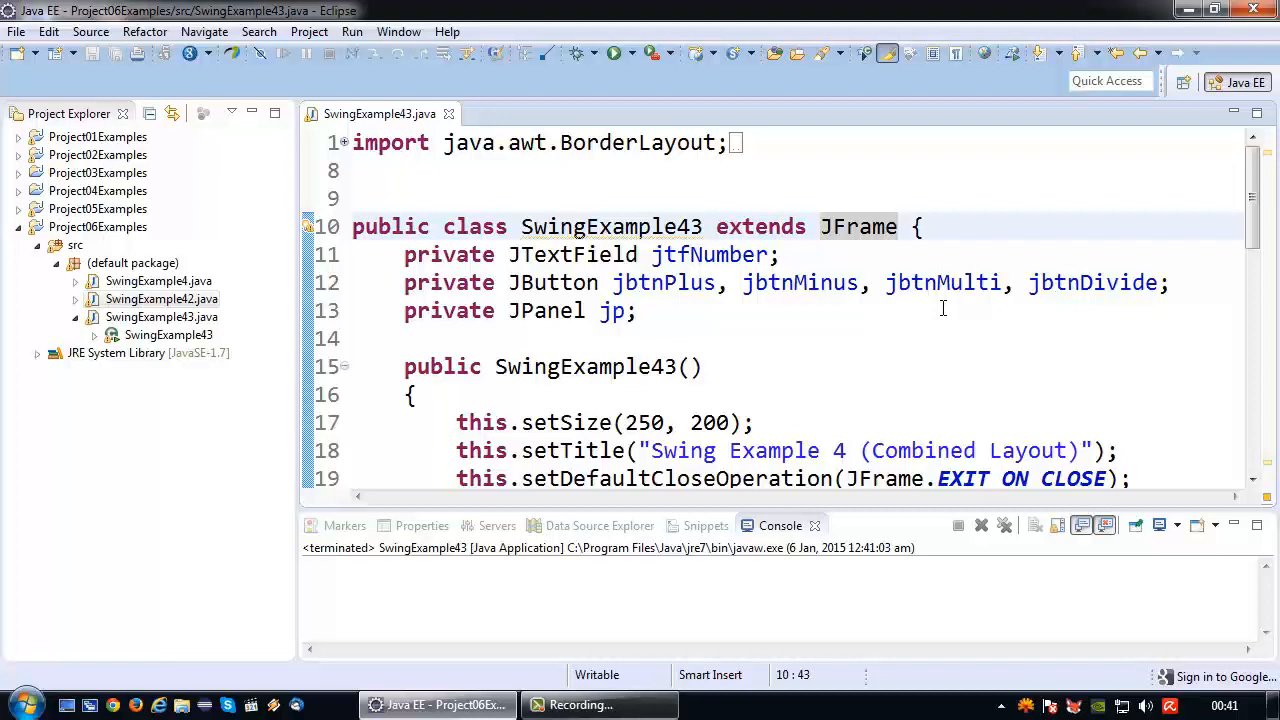
# Append 'implements ActionListener' after 'extends JFrame' in the SwingExample43 class header
pyautogui.click(158, 281)
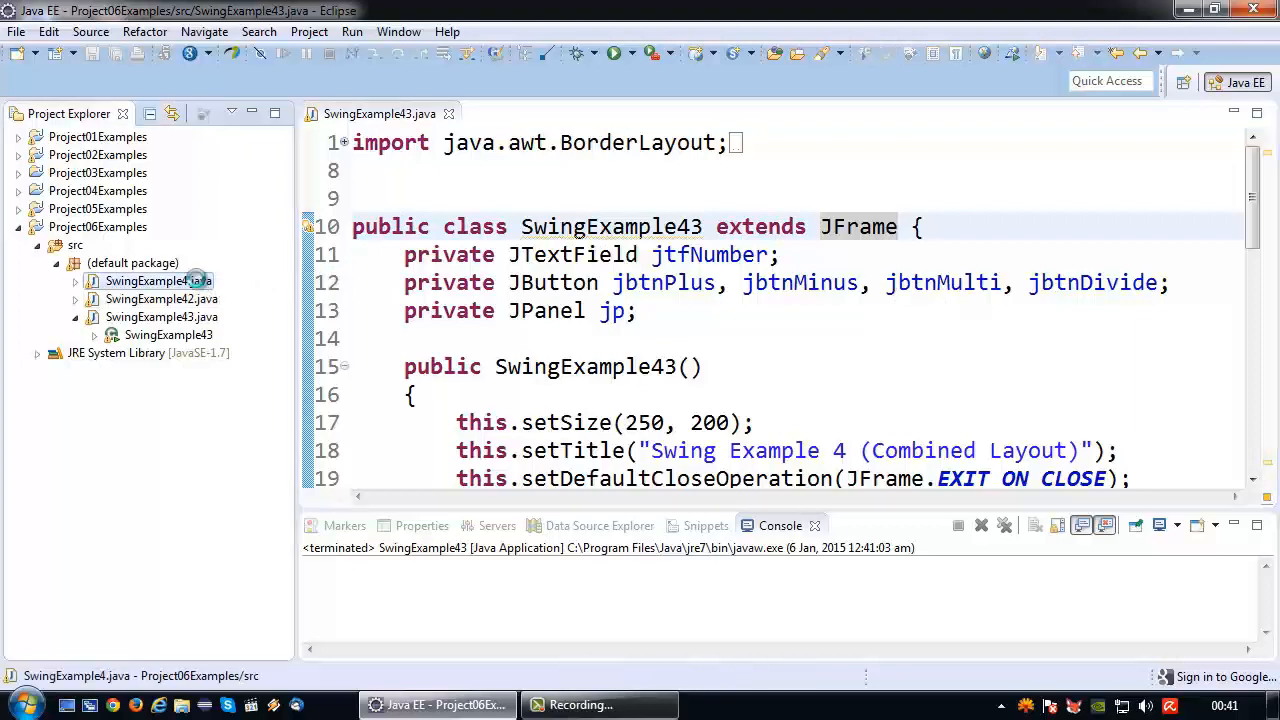
pyautogui.doubleClick(155, 280)
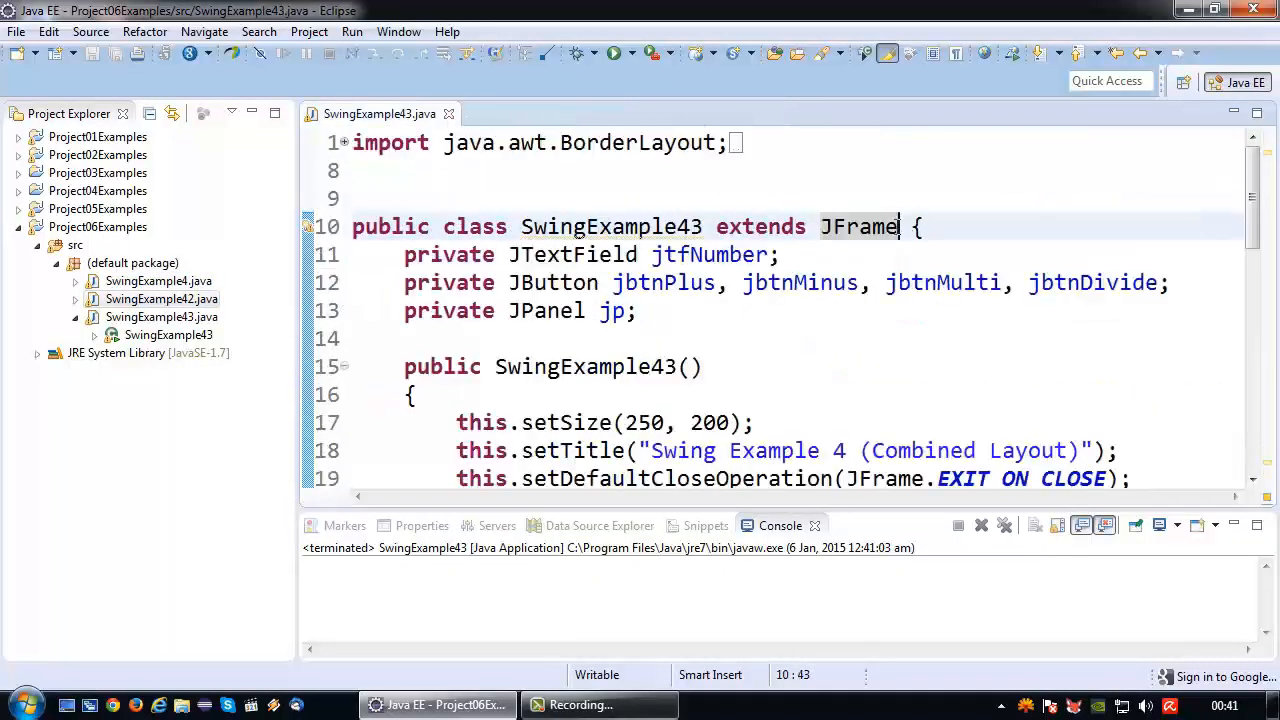
pyautogui.write('im')
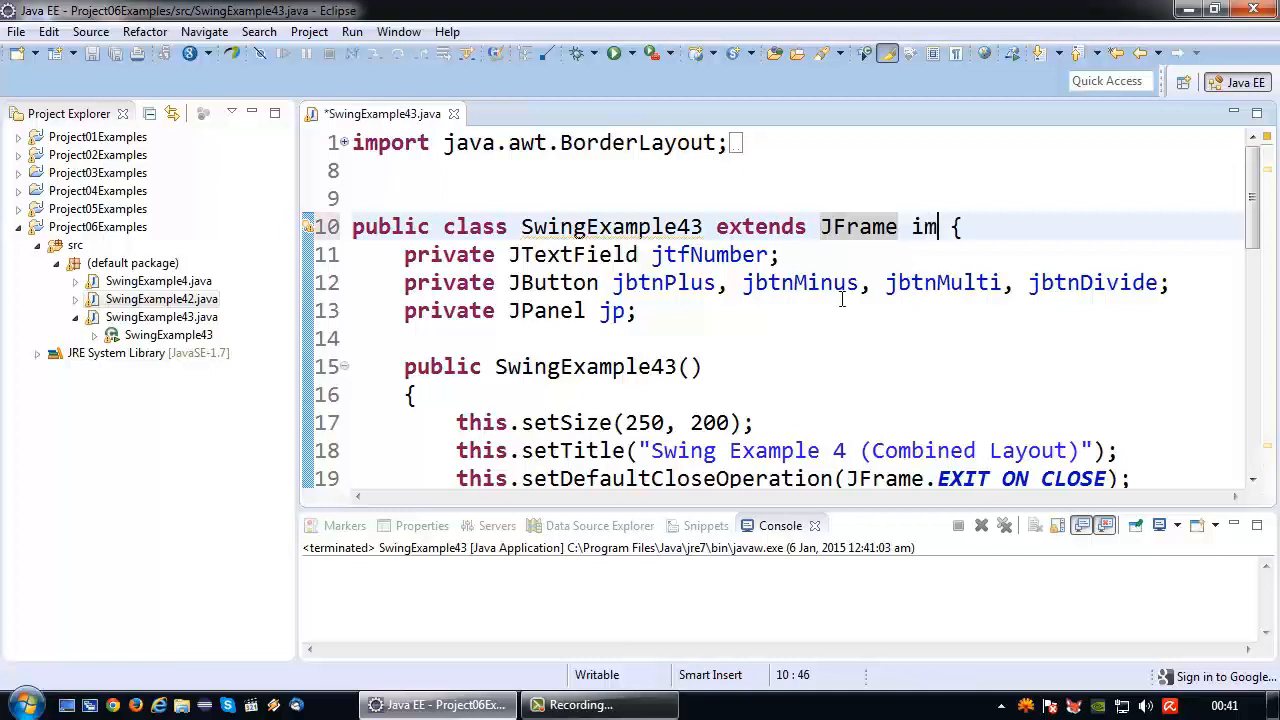
pyautogui.write('plements Ac')
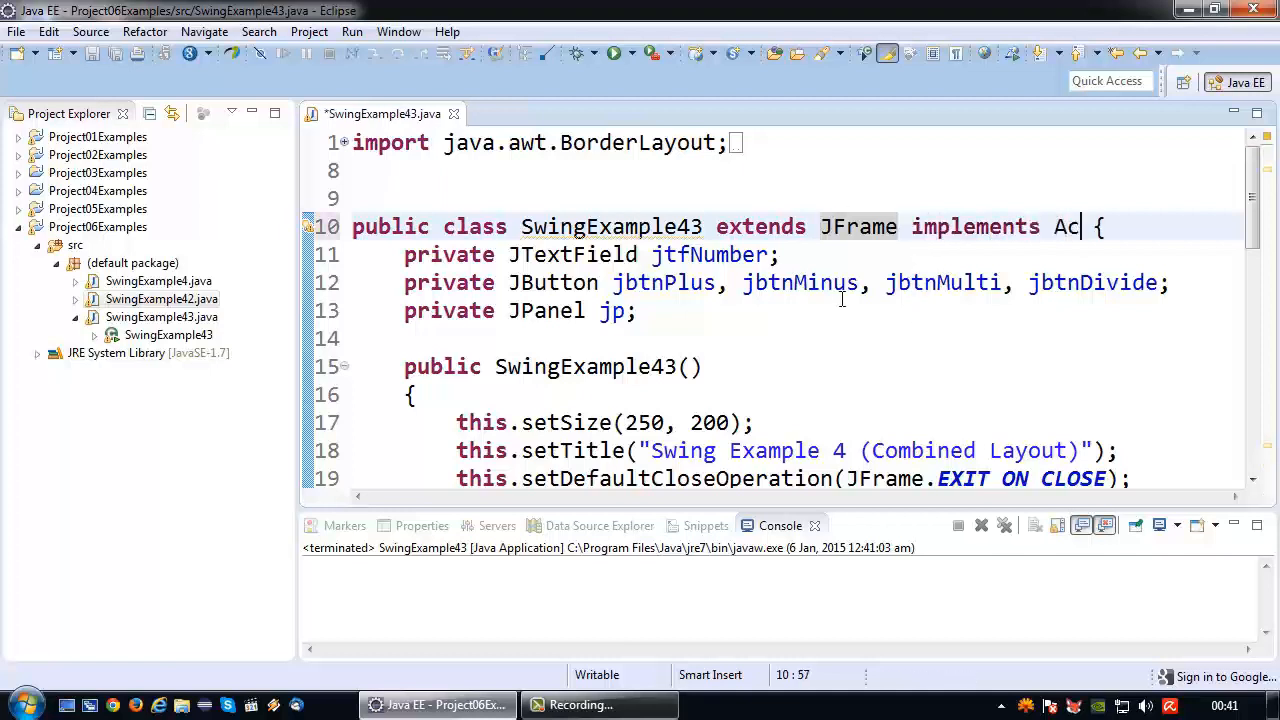
pyautogui.write('tionLIste')
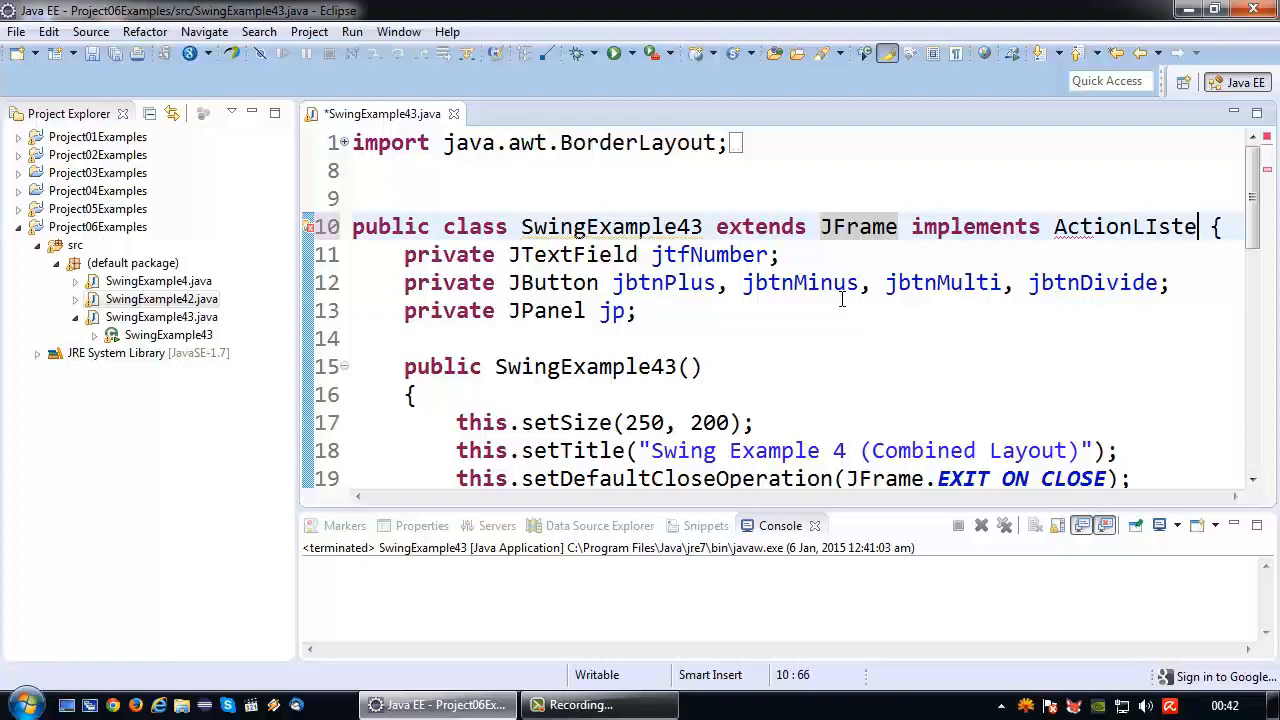
pyautogui.press('BackSpace')
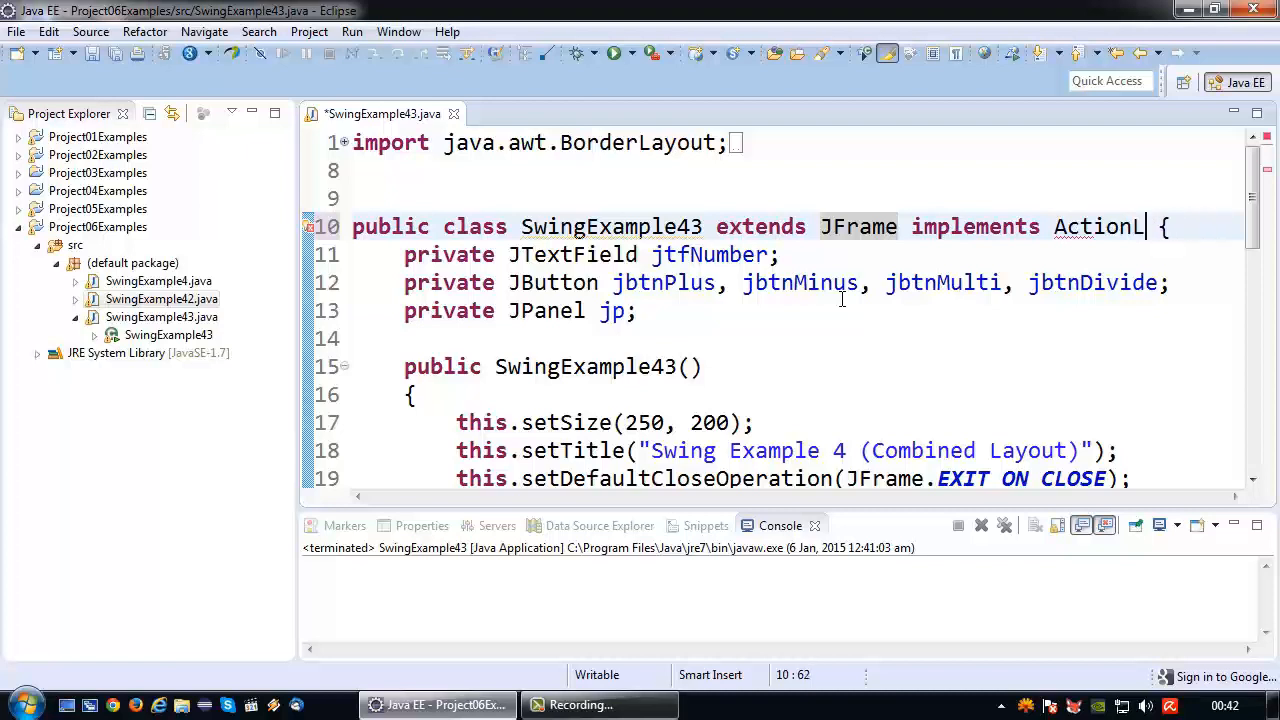
pyautogui.write('istener')
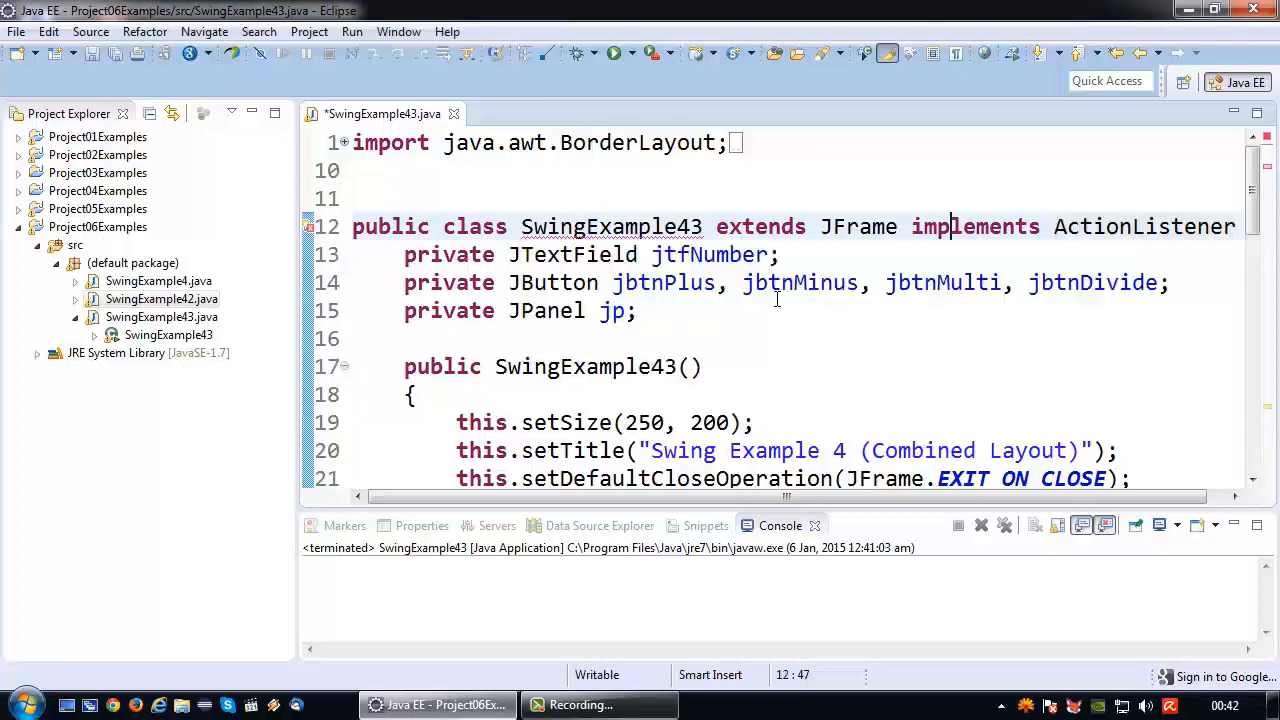
# Move the actionPerformed(ActionEvent e) stub from after main to above it
pyautogui.scroll(-3)
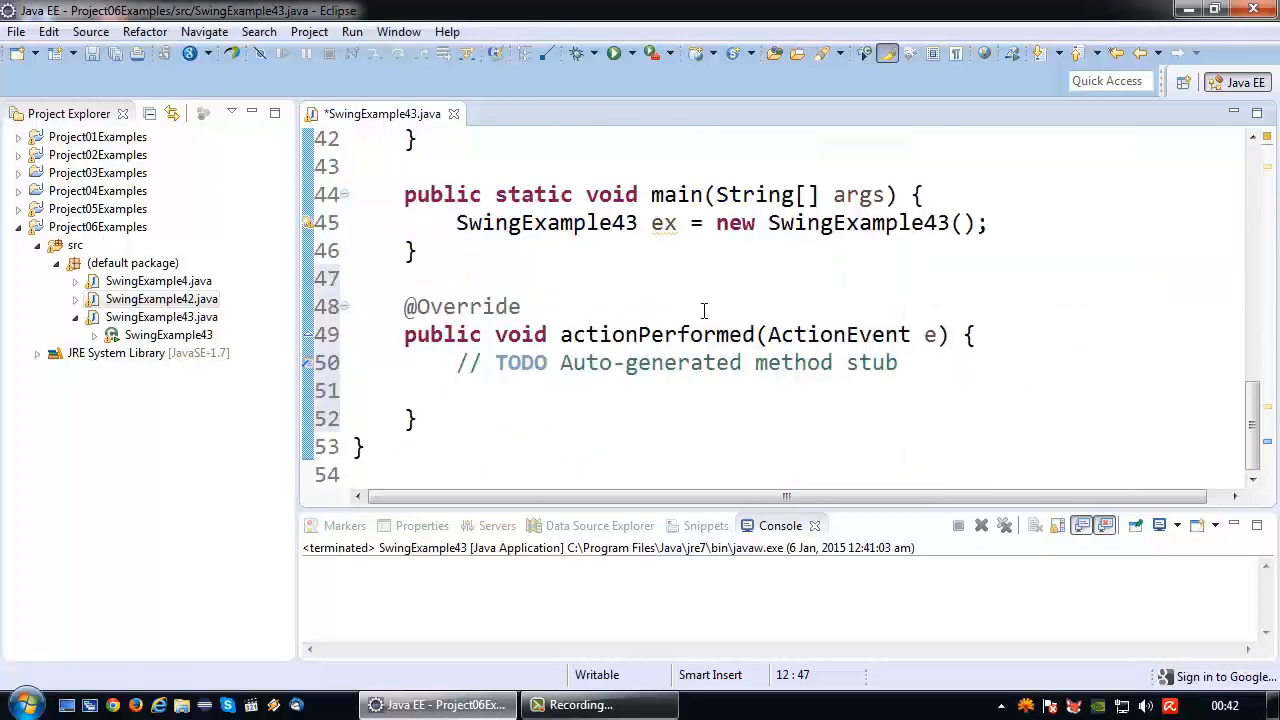
pyautogui.moveTo(404, 306); pyautogui.dragTo(418, 418)
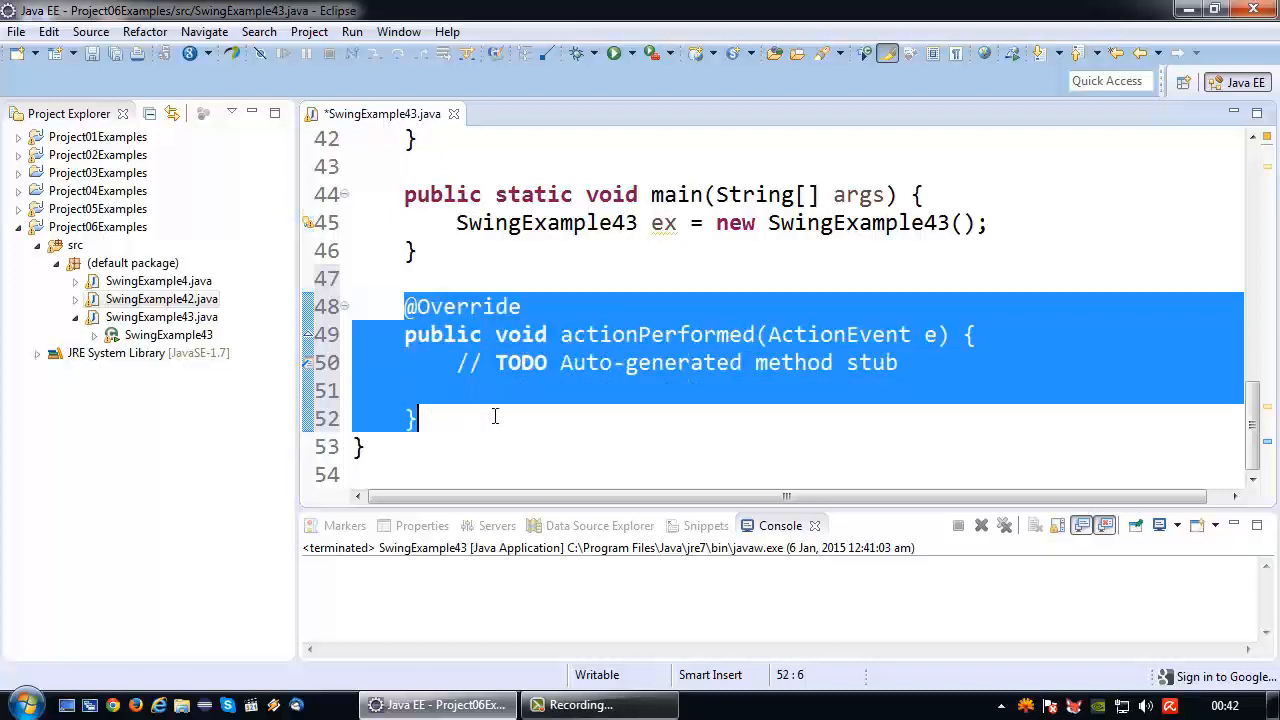
pyautogui.press('Delete')
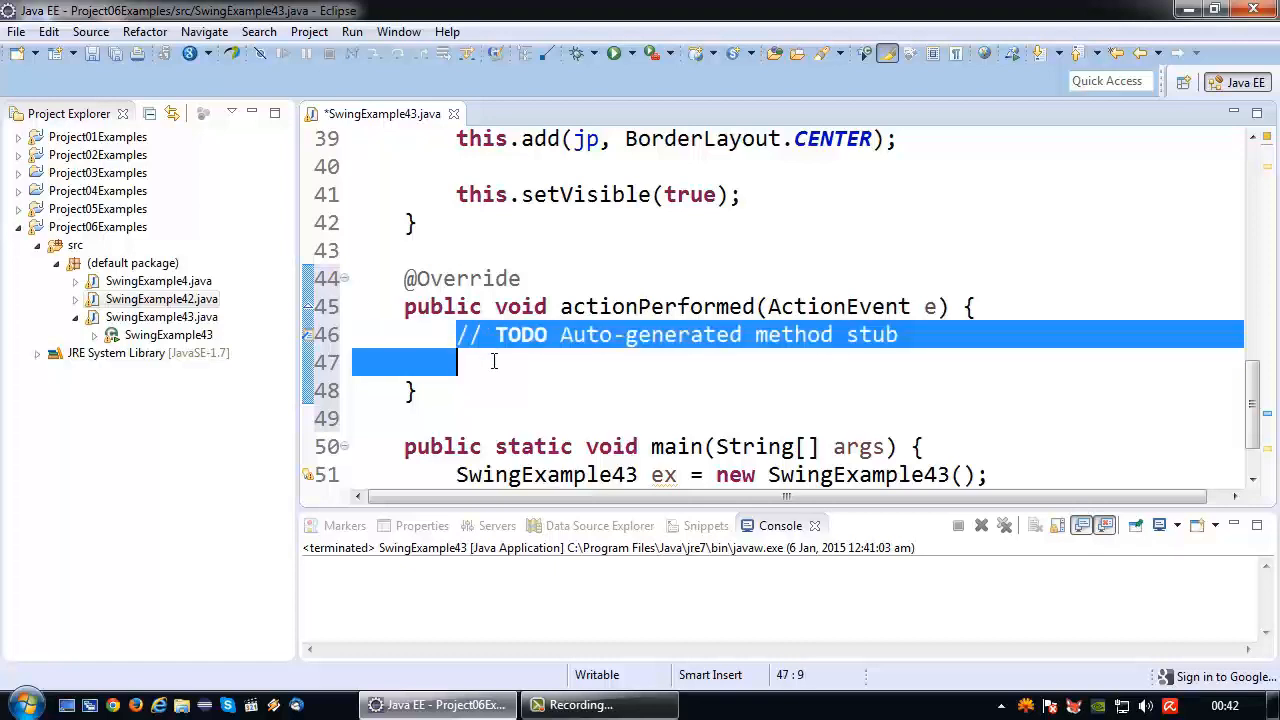
pyautogui.click(493, 362)
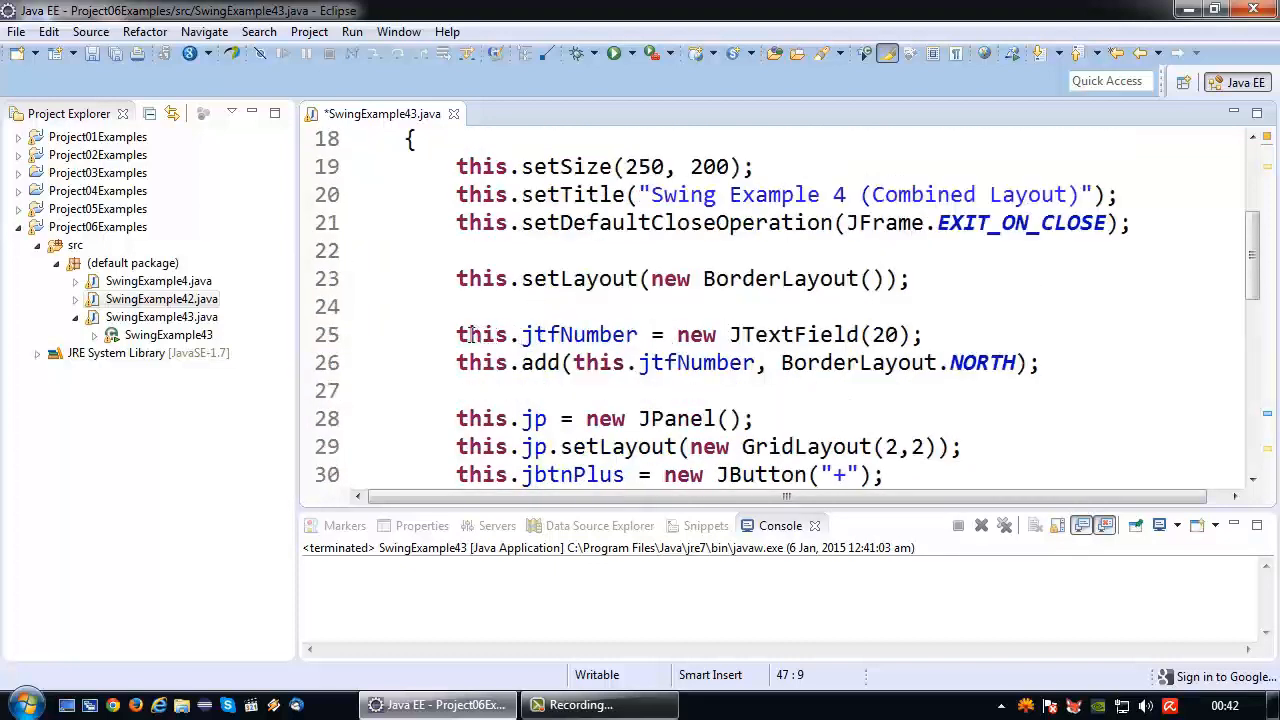
# Replace the TODO with this.jtfNumber.setText("A Button has been pressed!") in actionPerformed
pyautogui.doubleClick(545, 334)
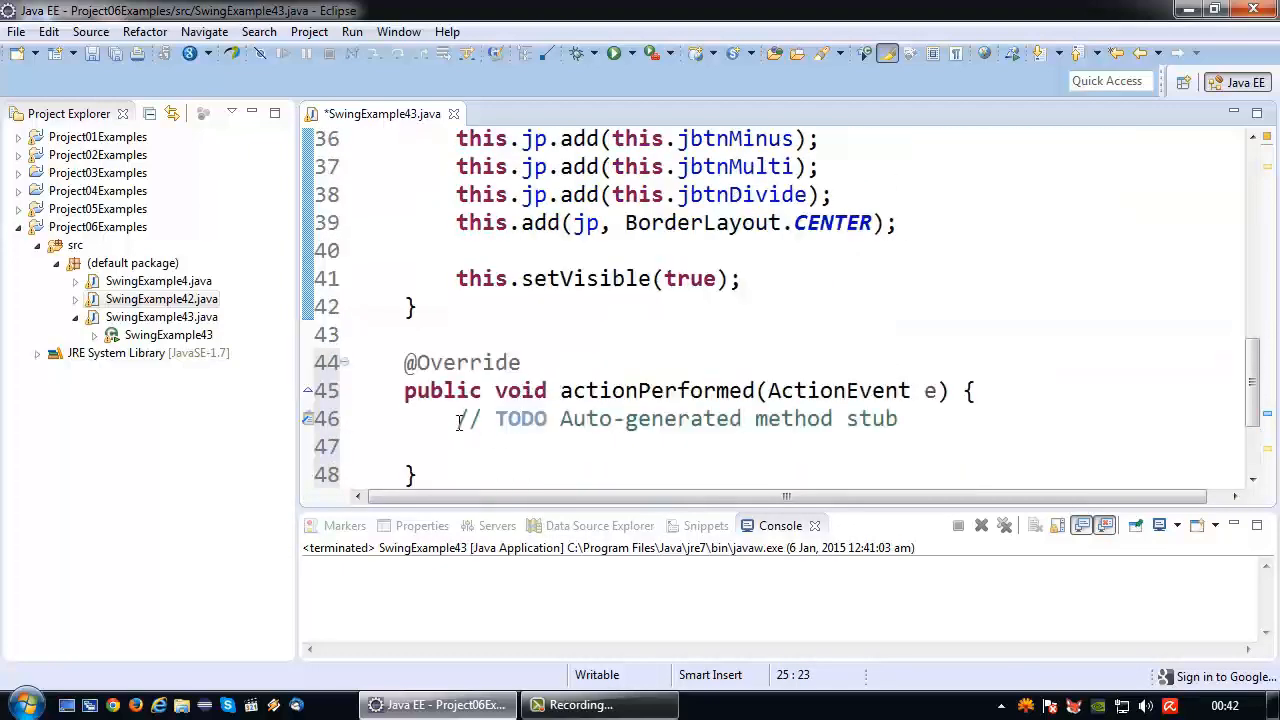
pyautogui.write('this.jtfNumber')
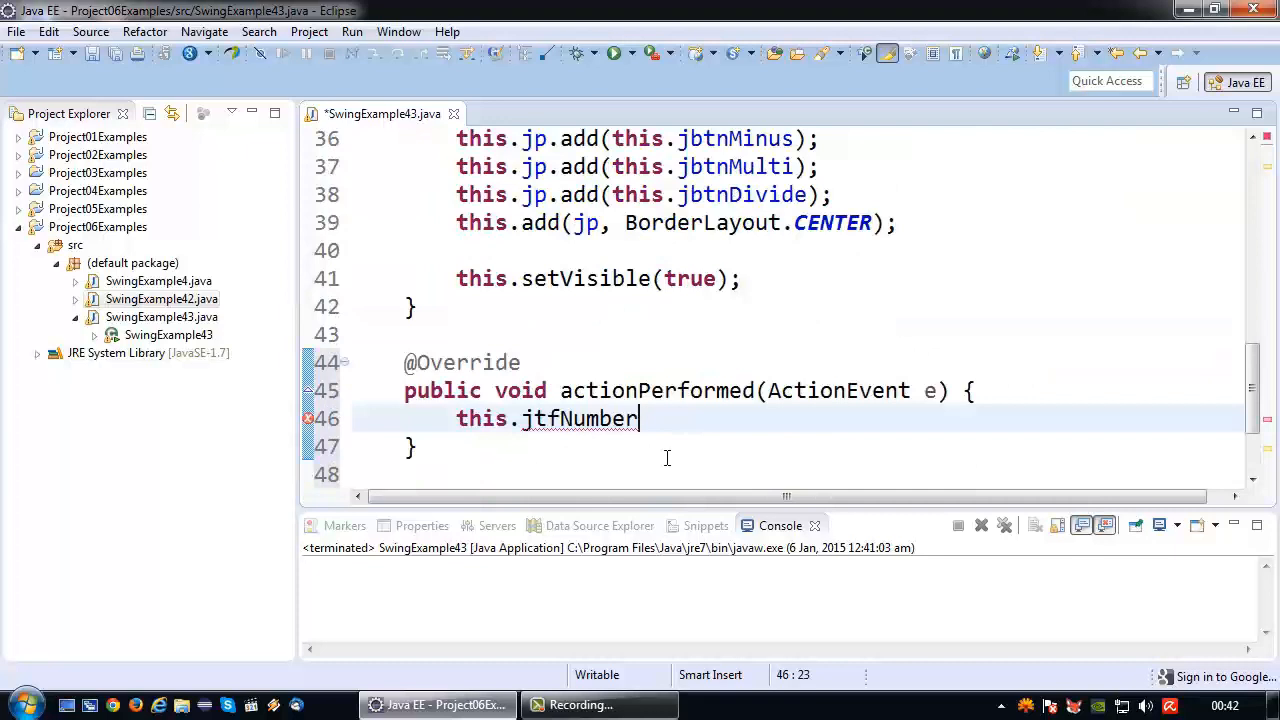
pyautogui.write('.setText(t);')
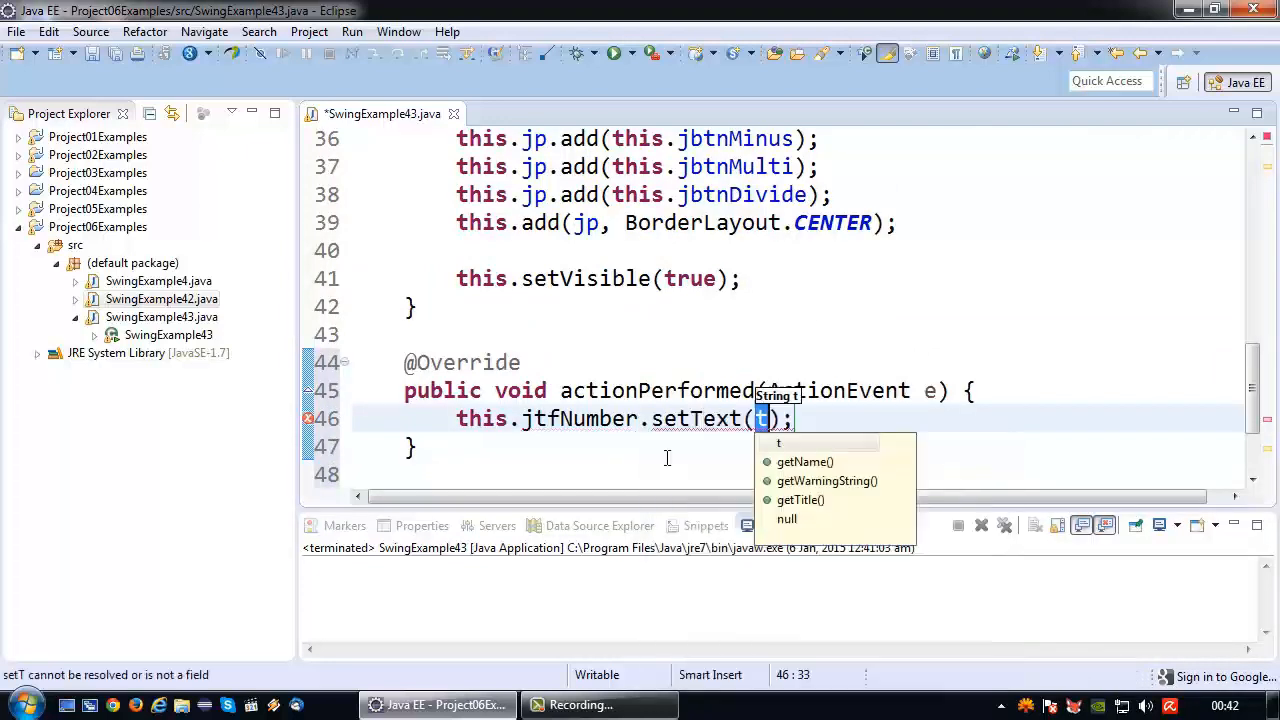
pyautogui.write('"A "')
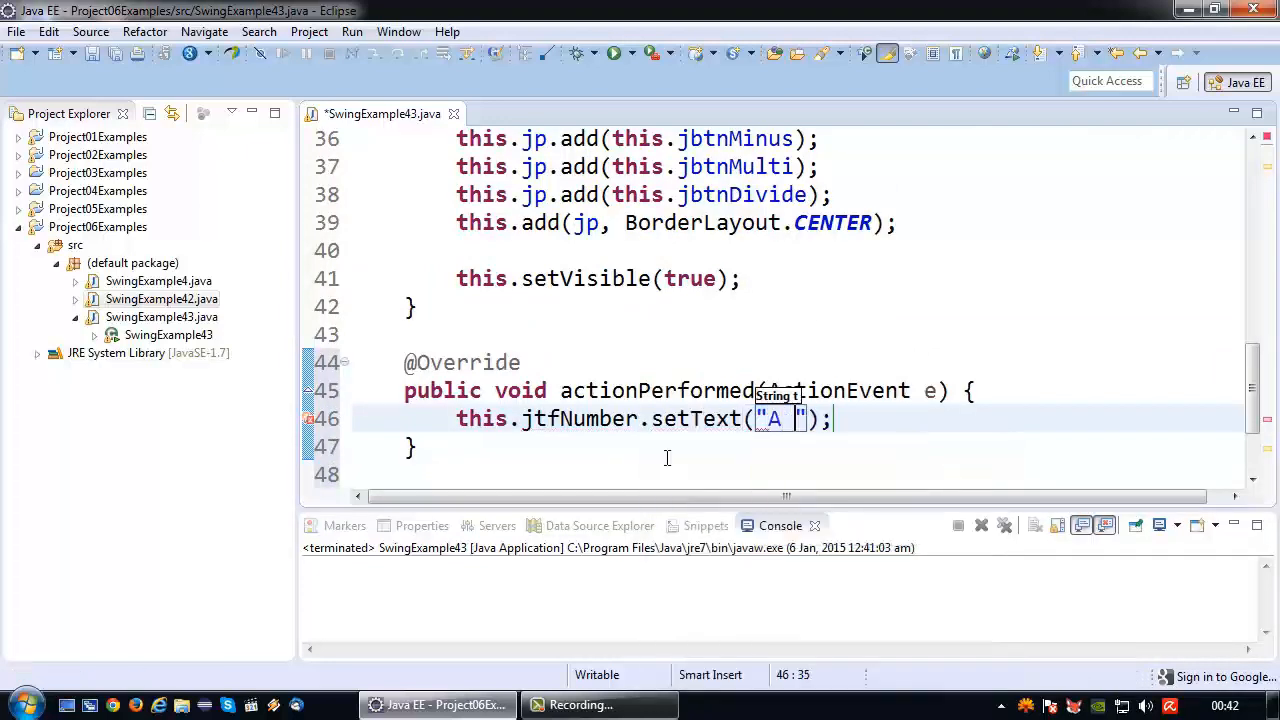
pyautogui.write('Button has been')
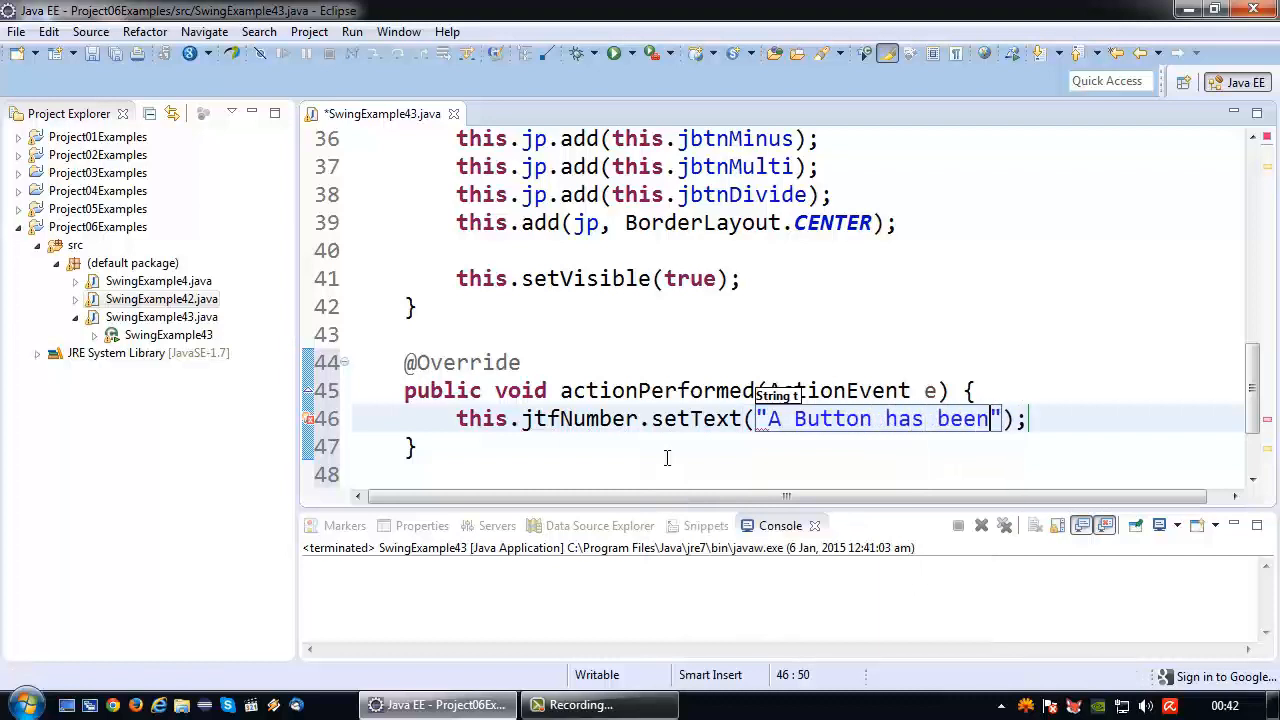
pyautogui.write('pressed!')
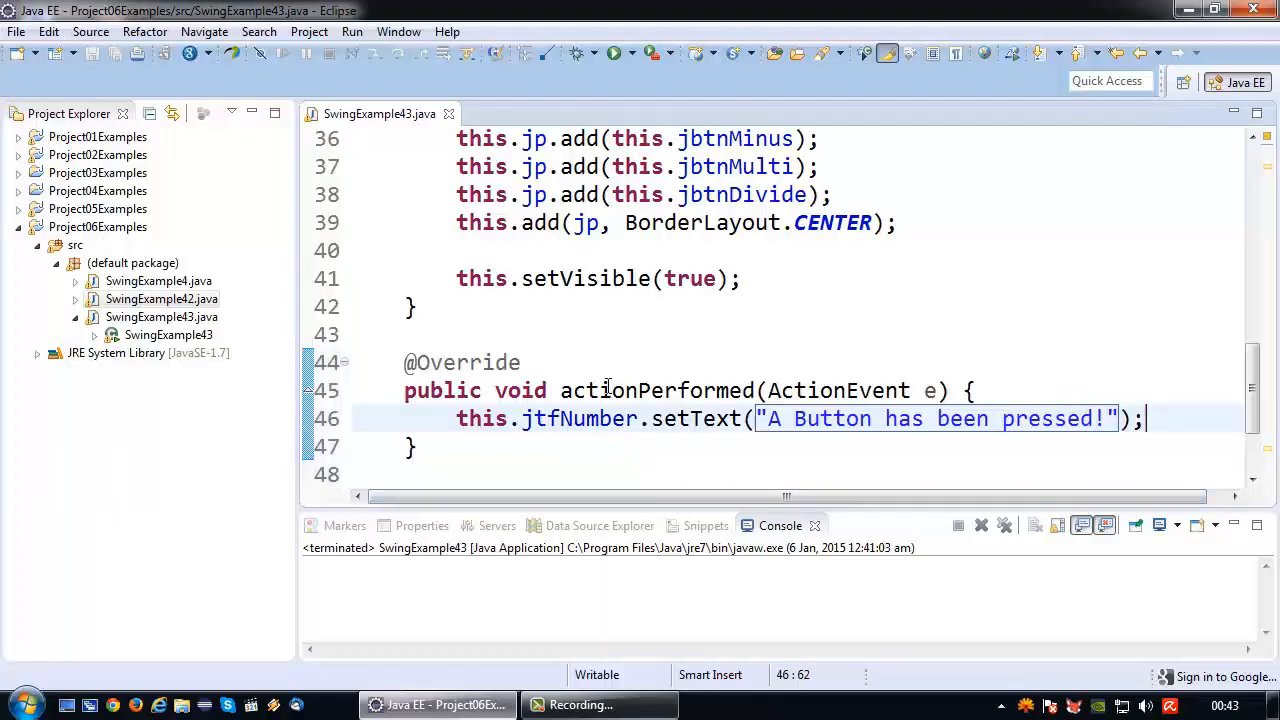
pyautogui.moveTo(730, 354)
pyautogui.write('this')
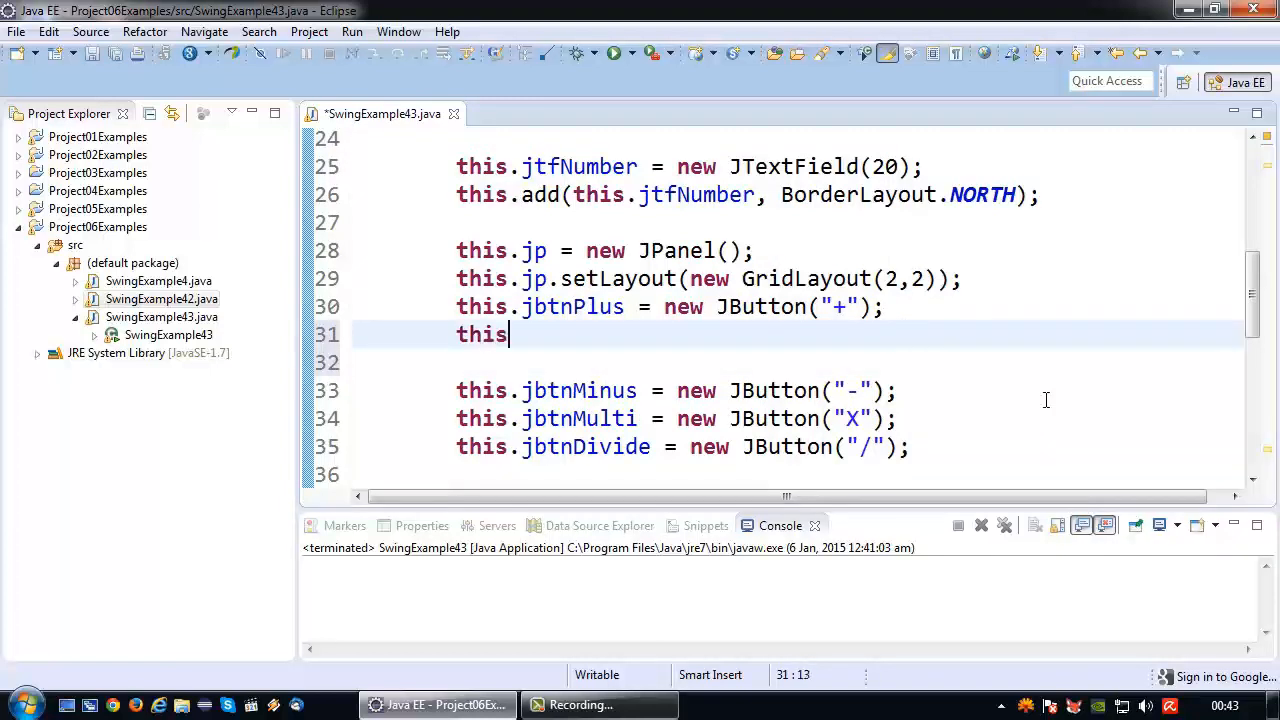
# Add addActionListener(this) calls for jbtnPlus and jbtnMinus, then save
pyautogui.write('j')
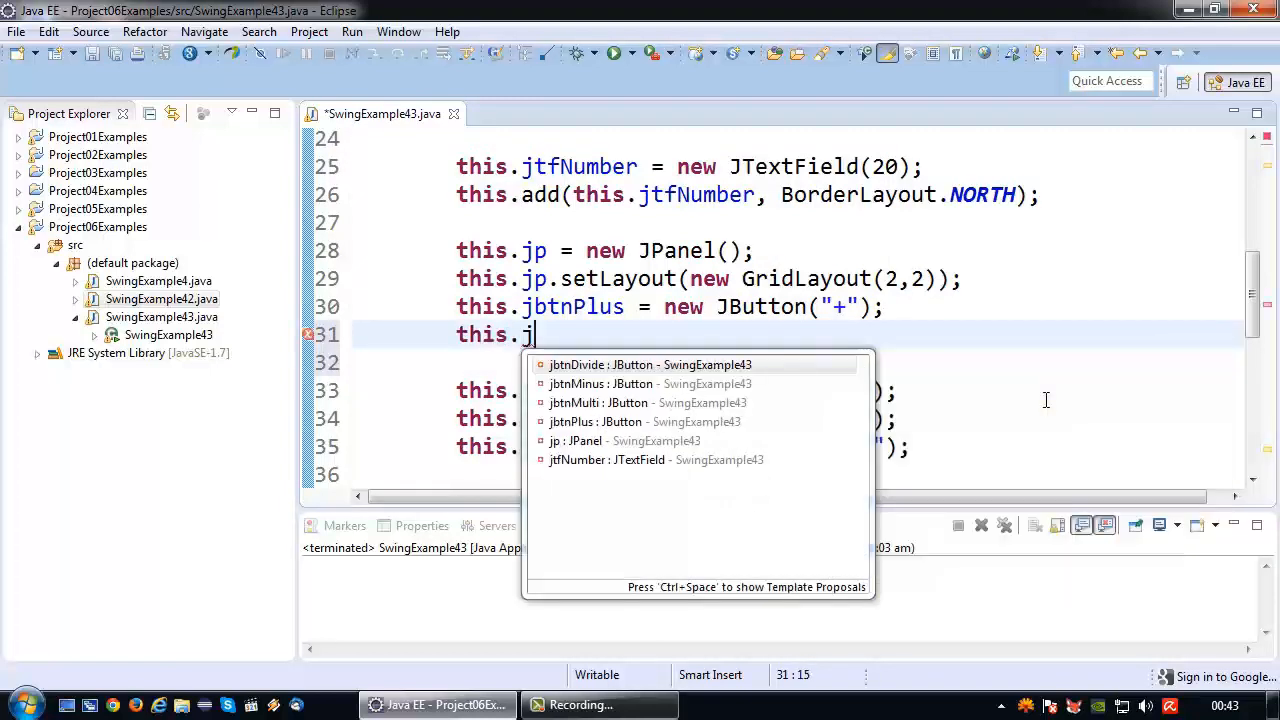
pyautogui.write('btnPlus.addActionListener(this);')
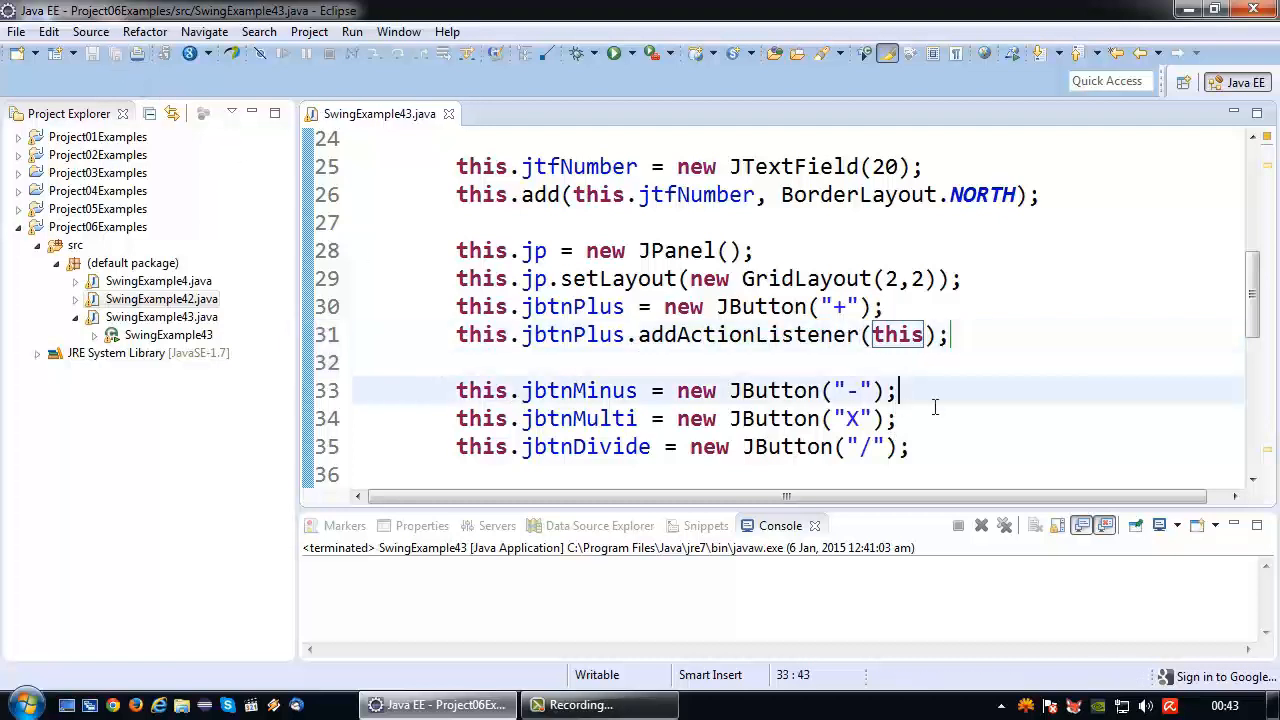
pyautogui.write('this')
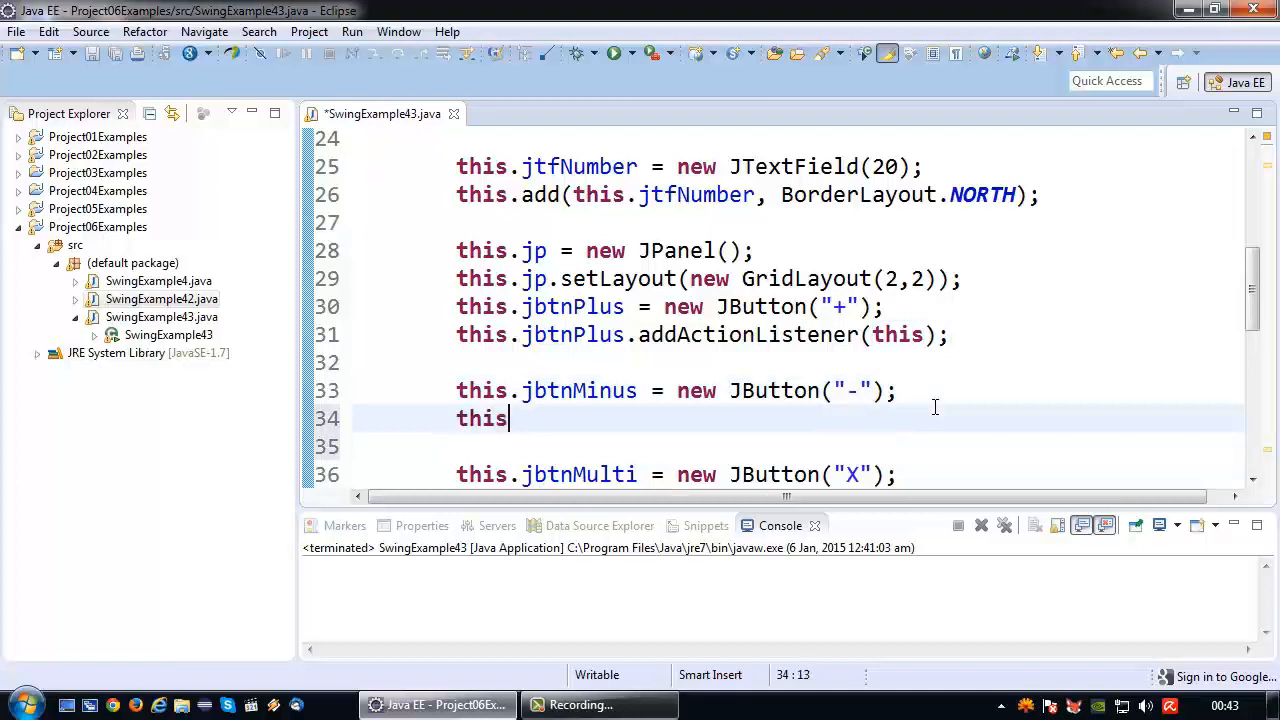
pyautogui.write('jb')
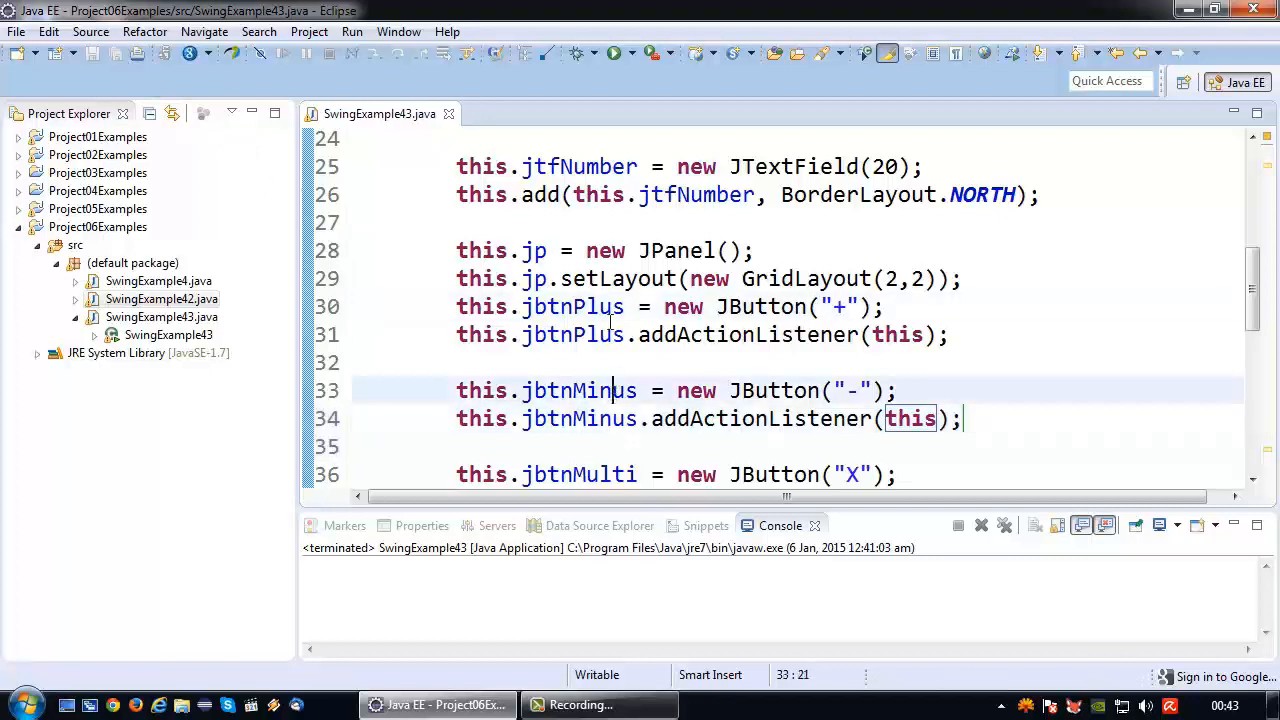
pyautogui.scroll(-3)
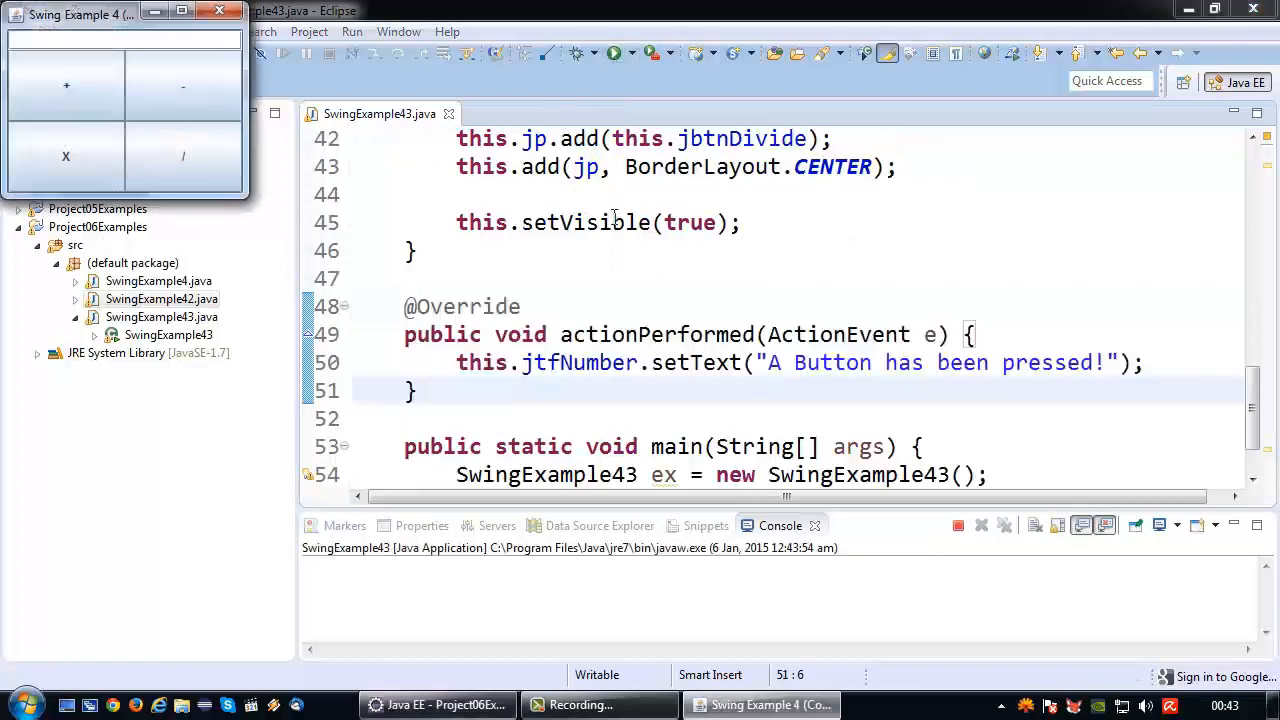
# Press '-' in the running calculator and confirm 'A Button has been pressed!' appears
pyautogui.click(182, 85)
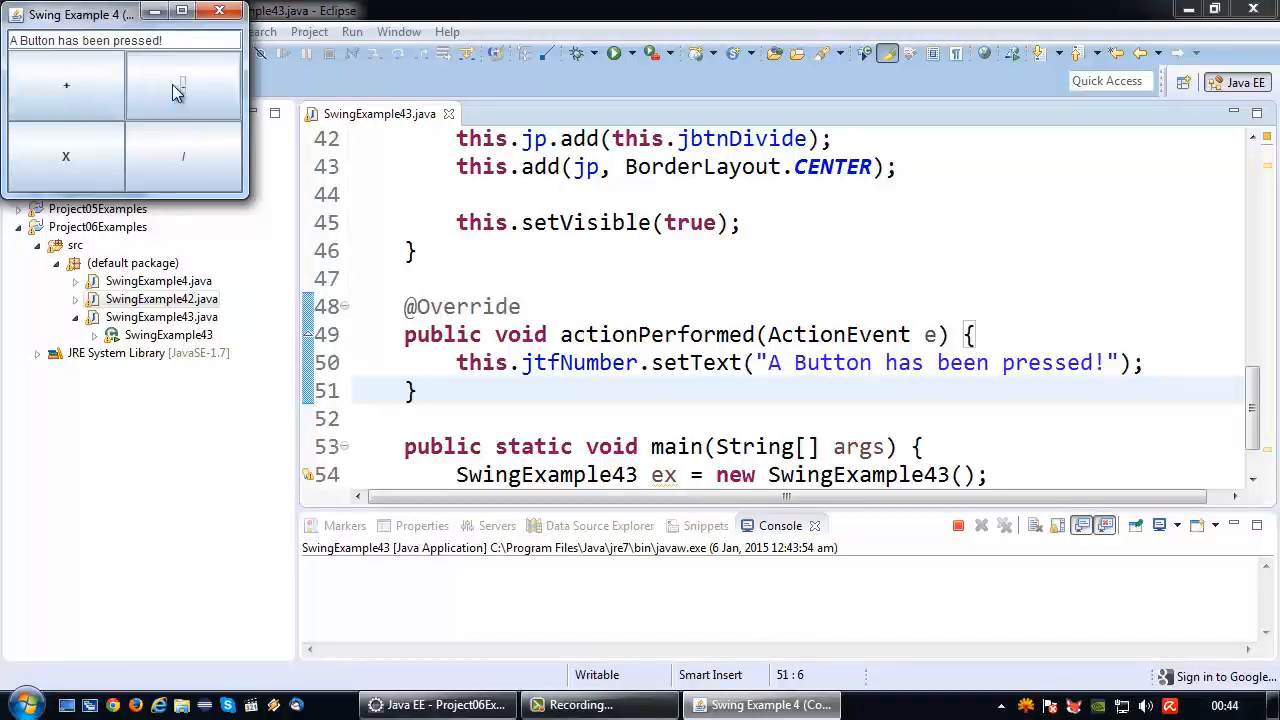
pyautogui.moveTo(128, 90)
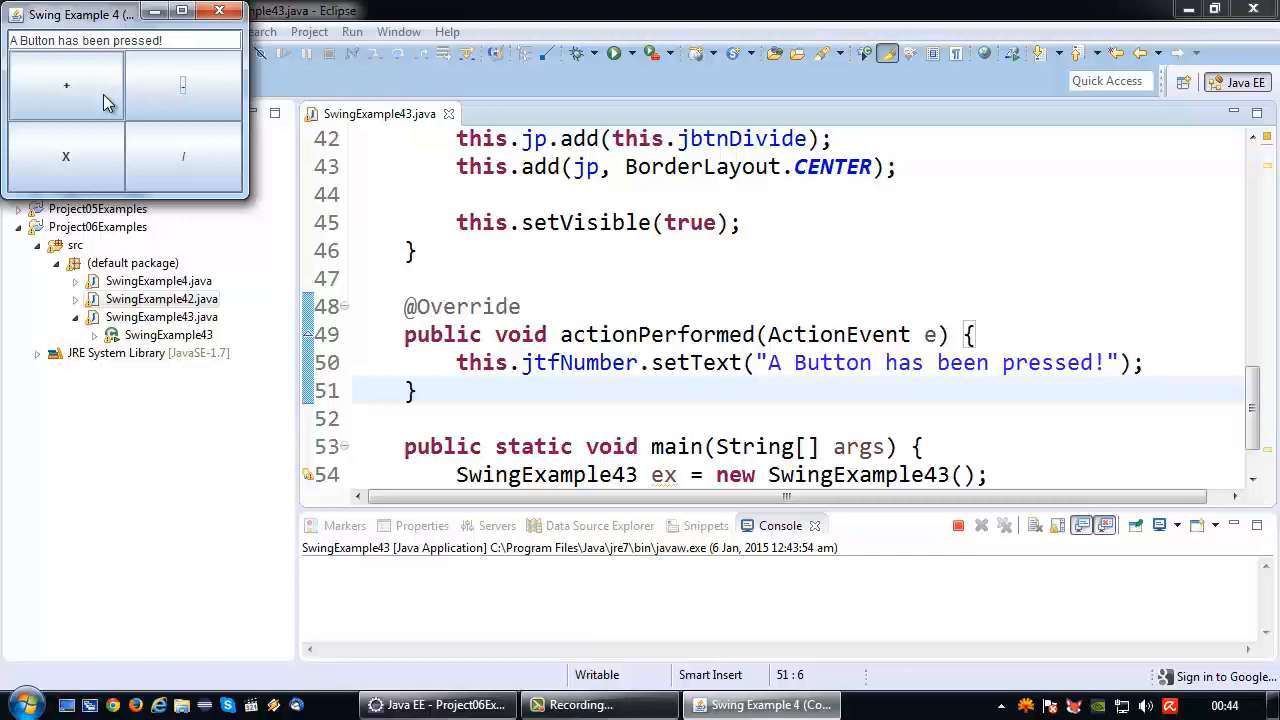
pyautogui.moveTo(143, 66)
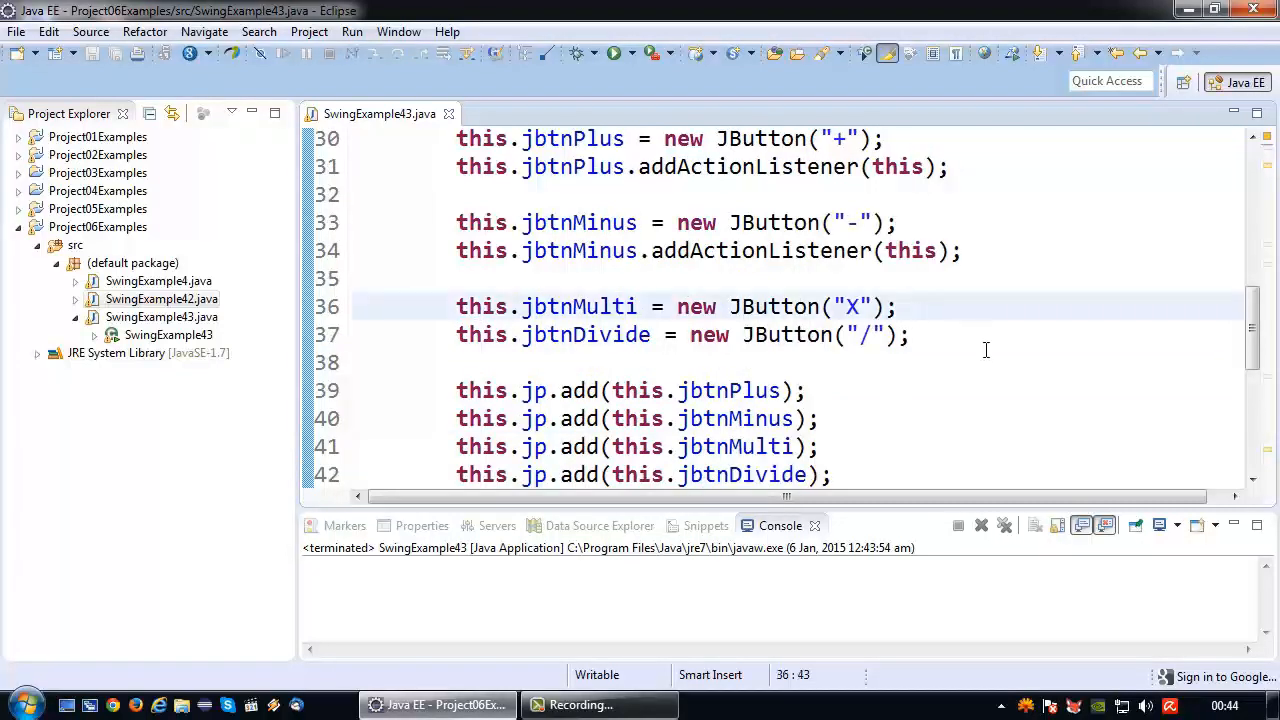
# Add addActionListener(this) calls for jbtnMulti and jbtnDivide, then save and relaunch
pyautogui.write('this.')
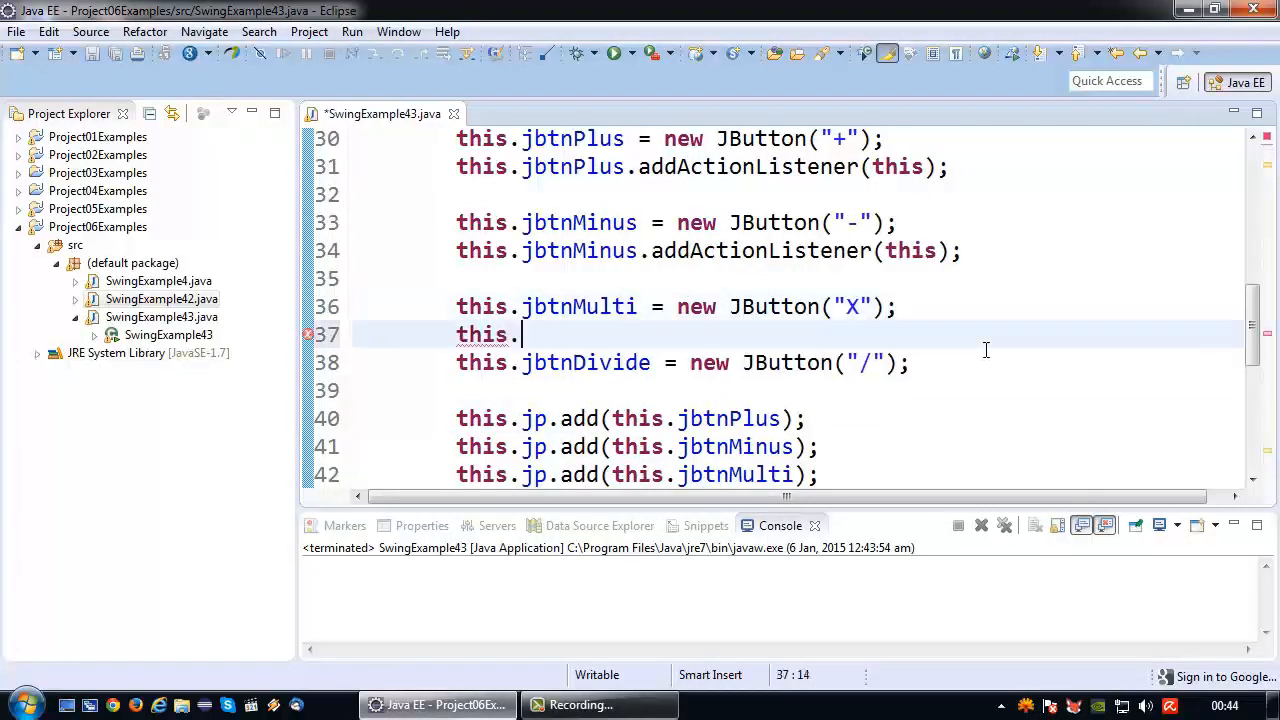
pyautogui.write('jbtnMulti')
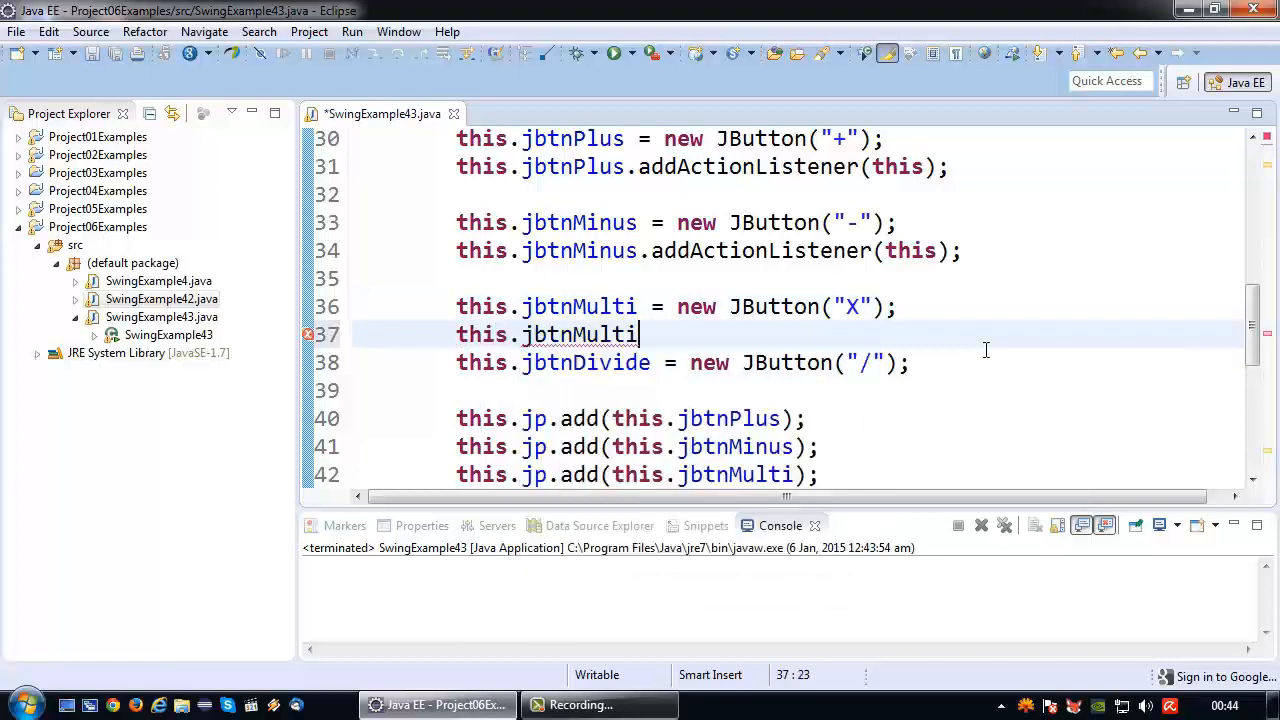
pyautogui.write('.addA')
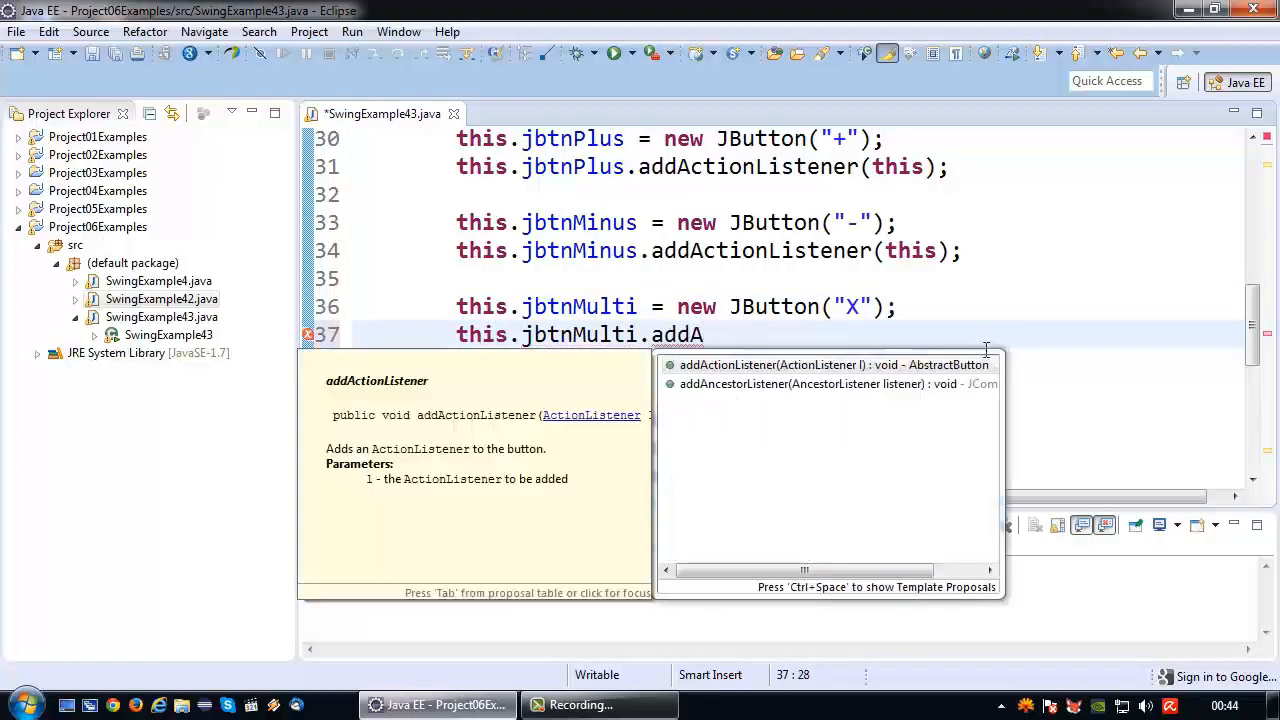
pyautogui.click(832, 364)
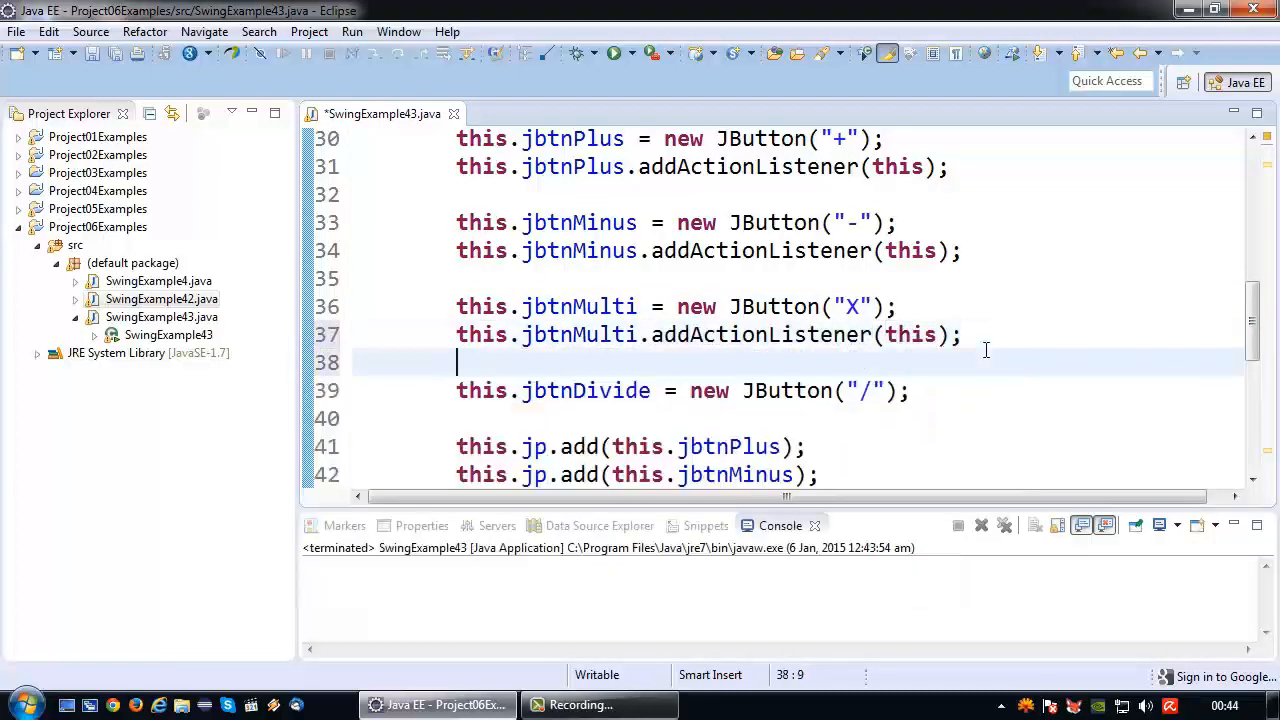
pyautogui.write('this.')
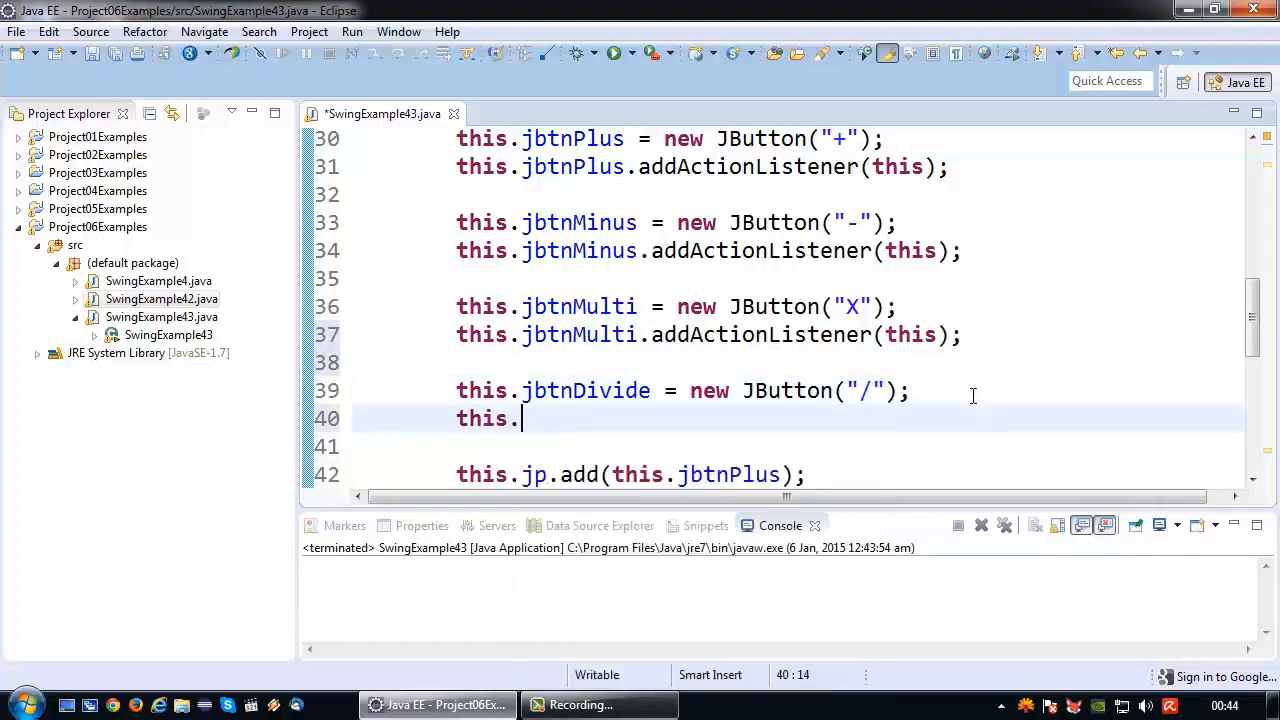
pyautogui.write('jb')
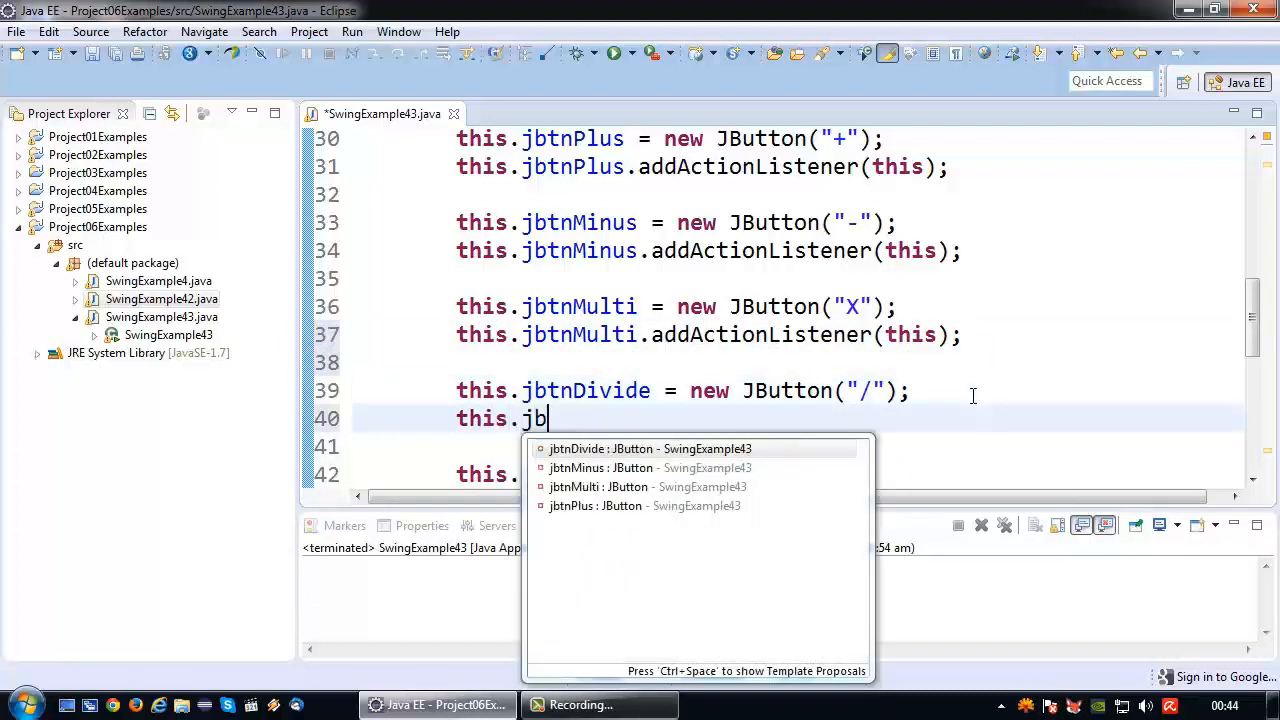
pyautogui.write('tnDivide.addA')
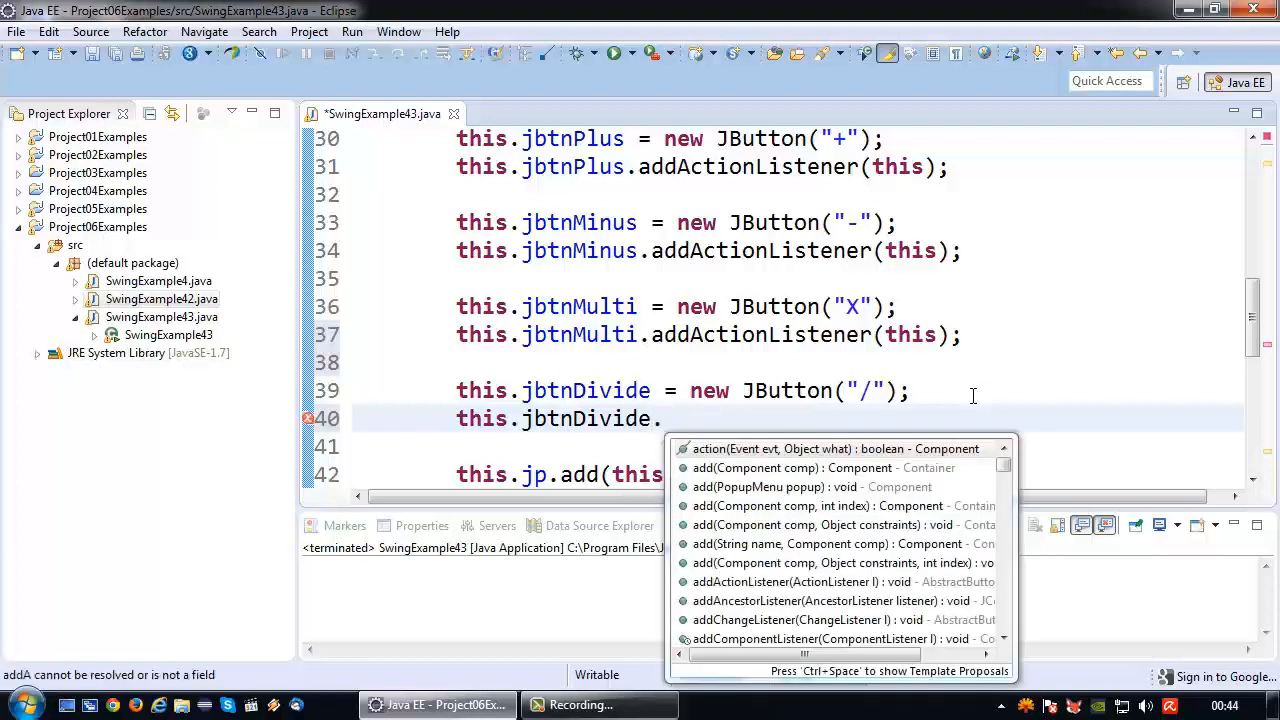
pyautogui.write('addActionListener(this);')
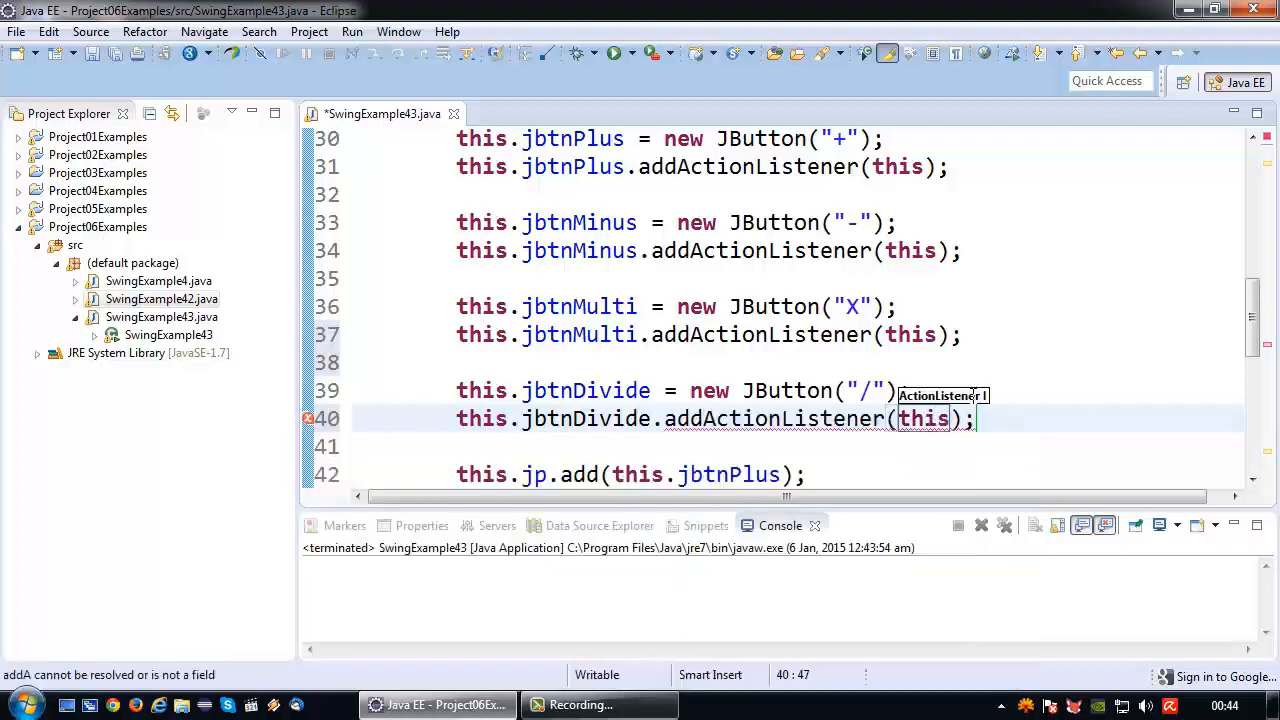
pyautogui.press('ctrl+s')
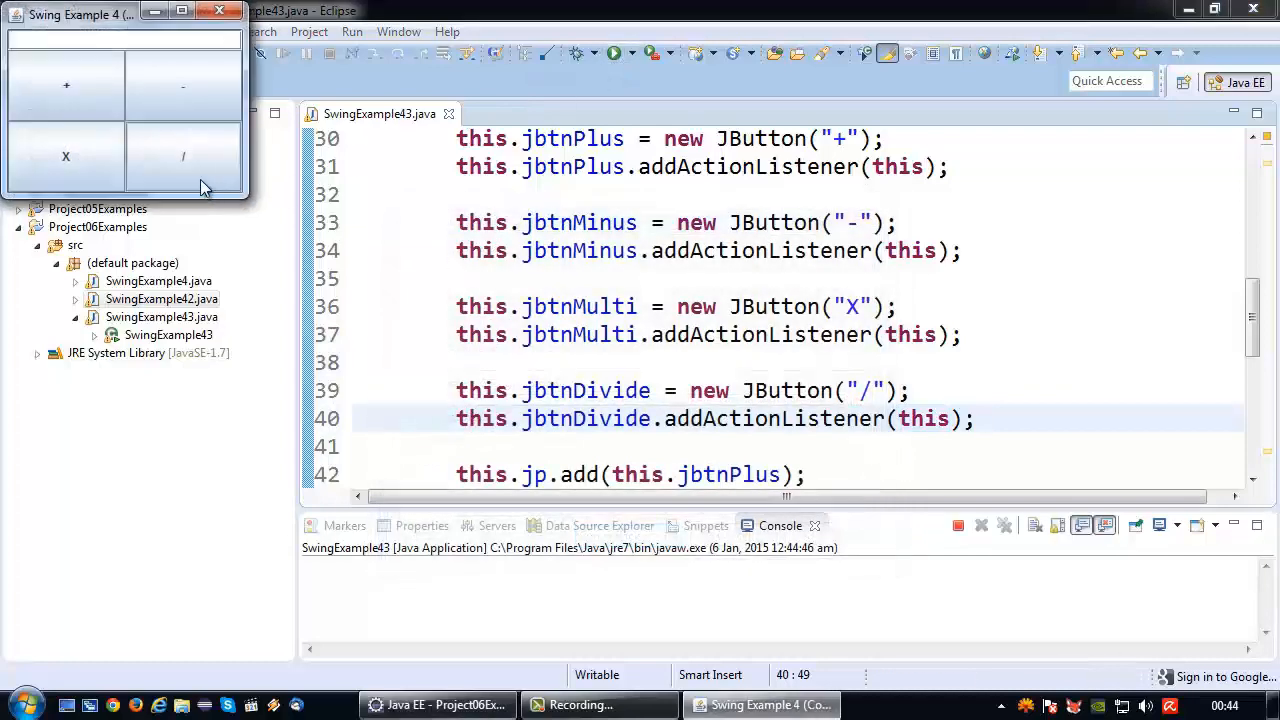
# Press '/' in the relaunched calculator and confirm 'A Button has been pressed!' appears
pyautogui.click(66, 85)
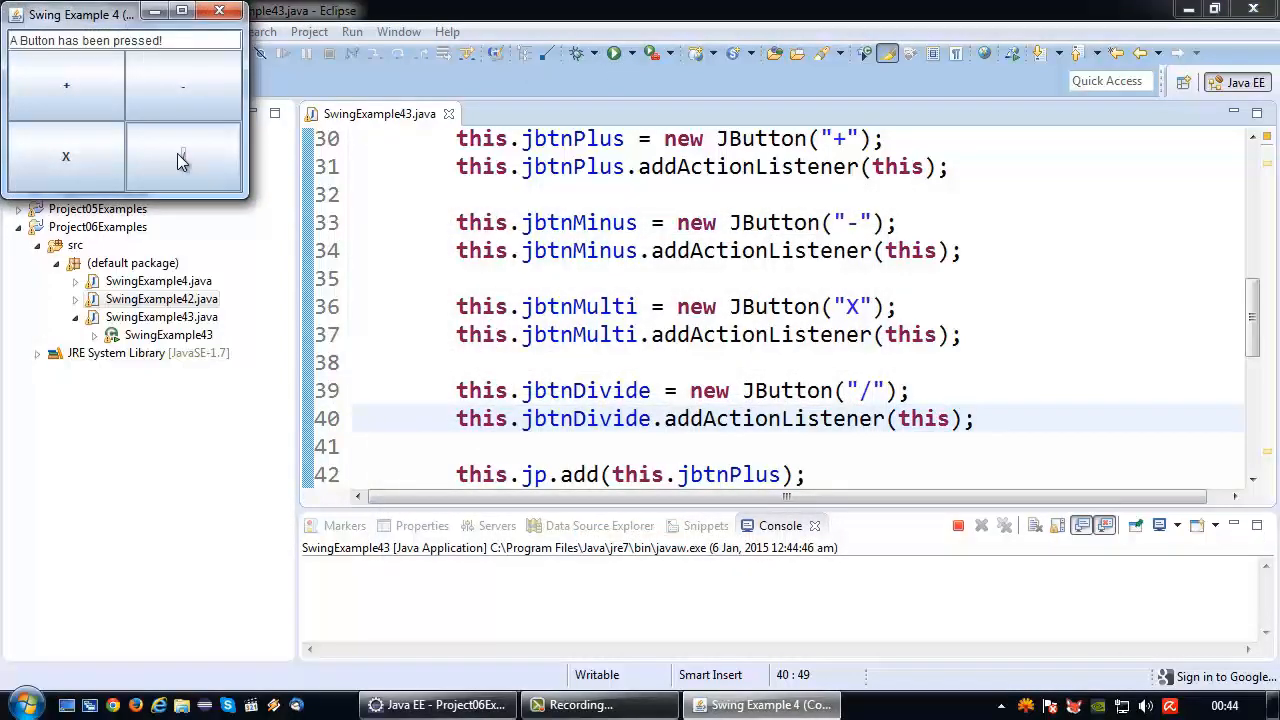
pyautogui.moveTo(183, 160)
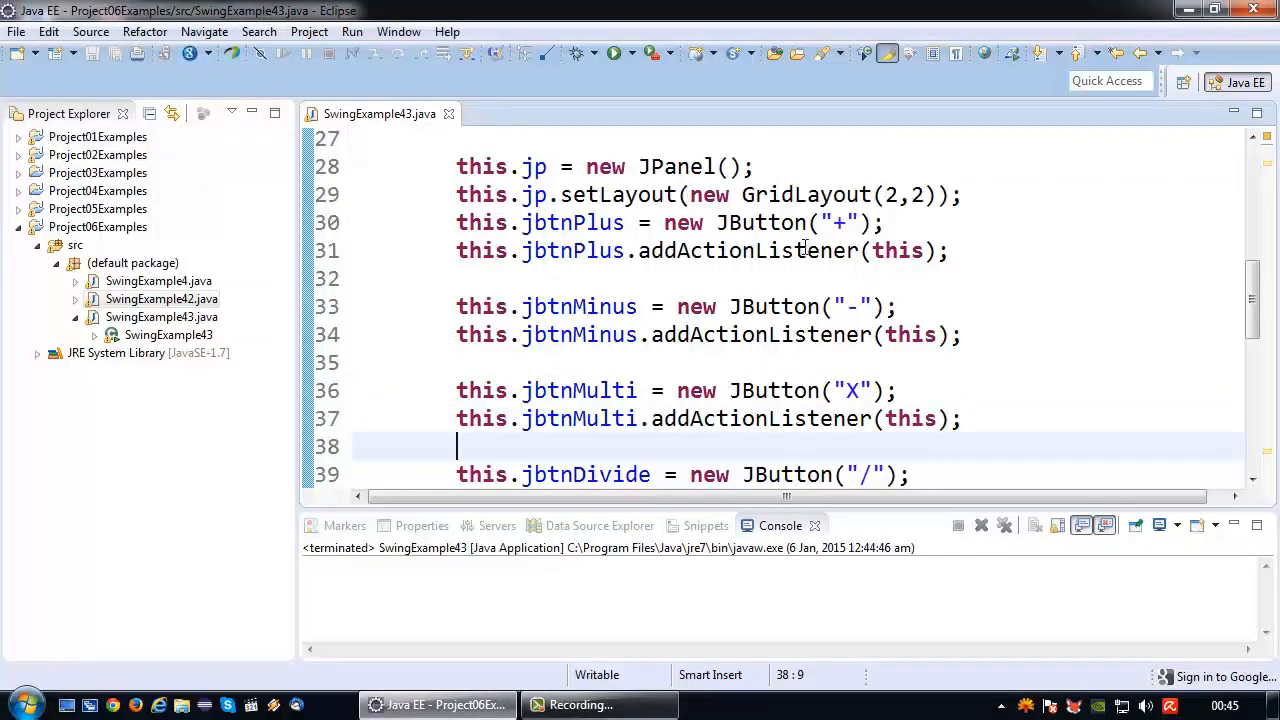
pyautogui.scroll(-3)
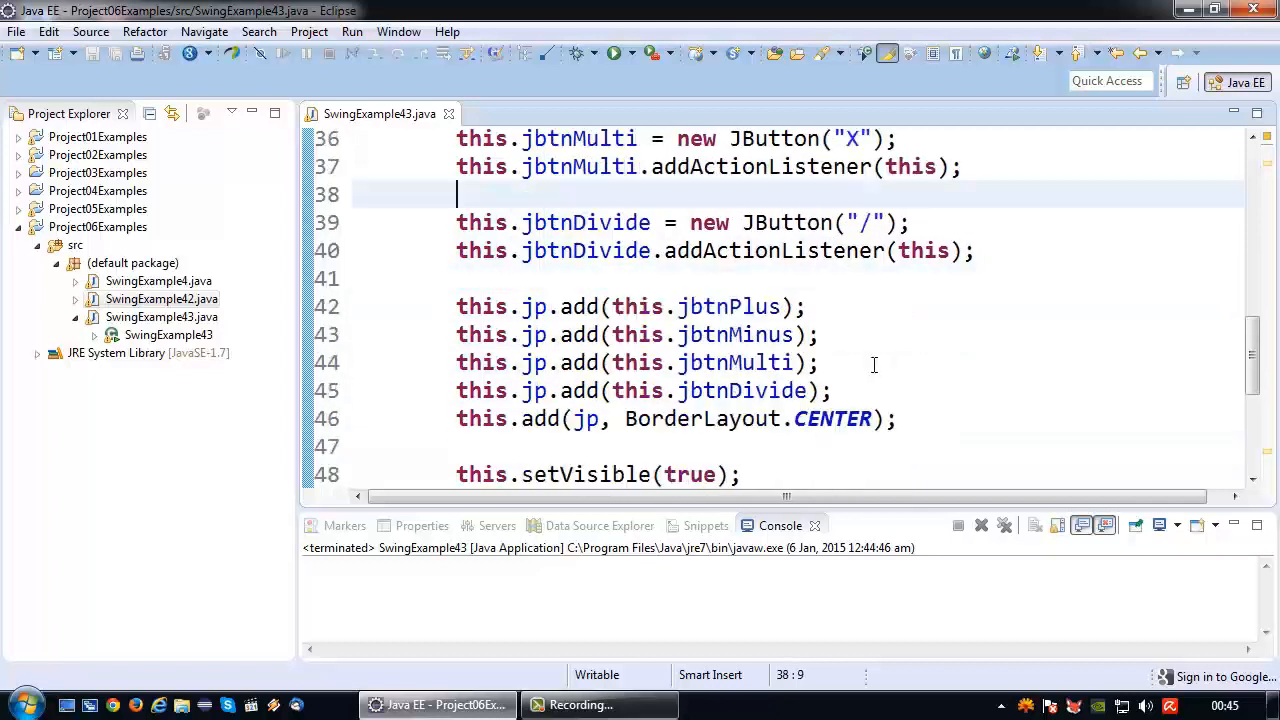
pyautogui.scroll(-3)
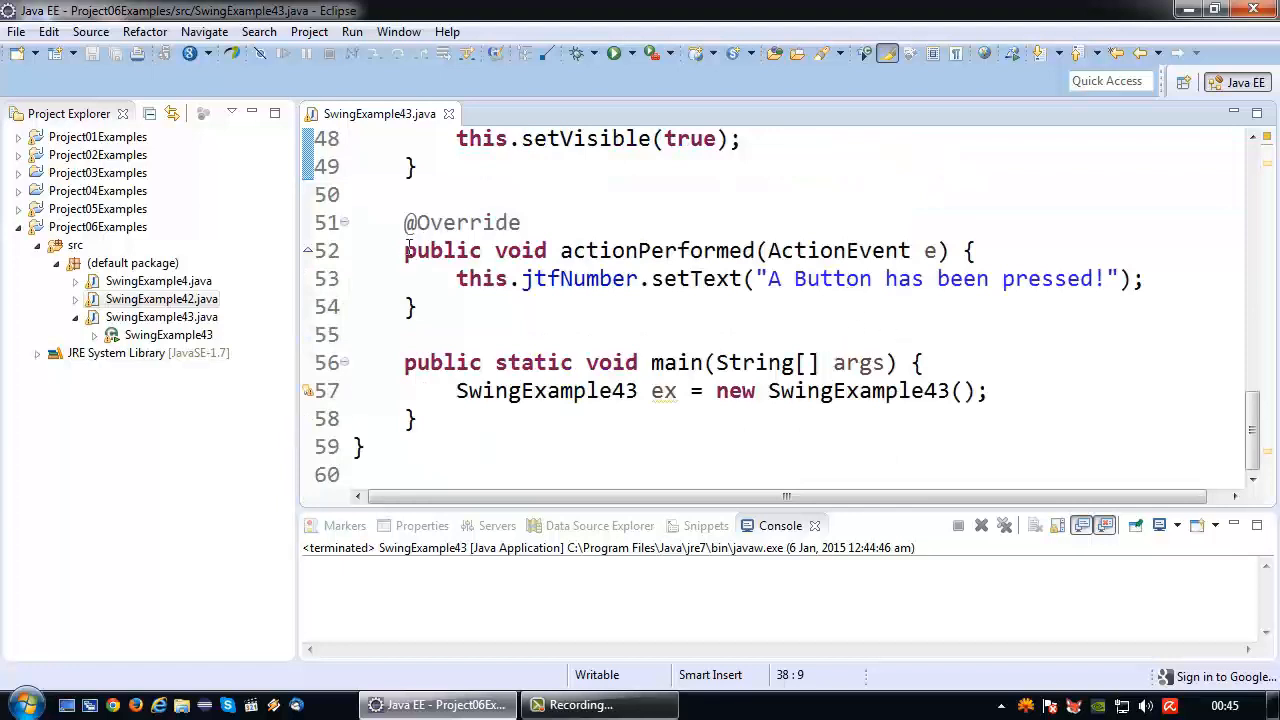
pyautogui.moveTo(404, 222); pyautogui.dragTo(420, 307)
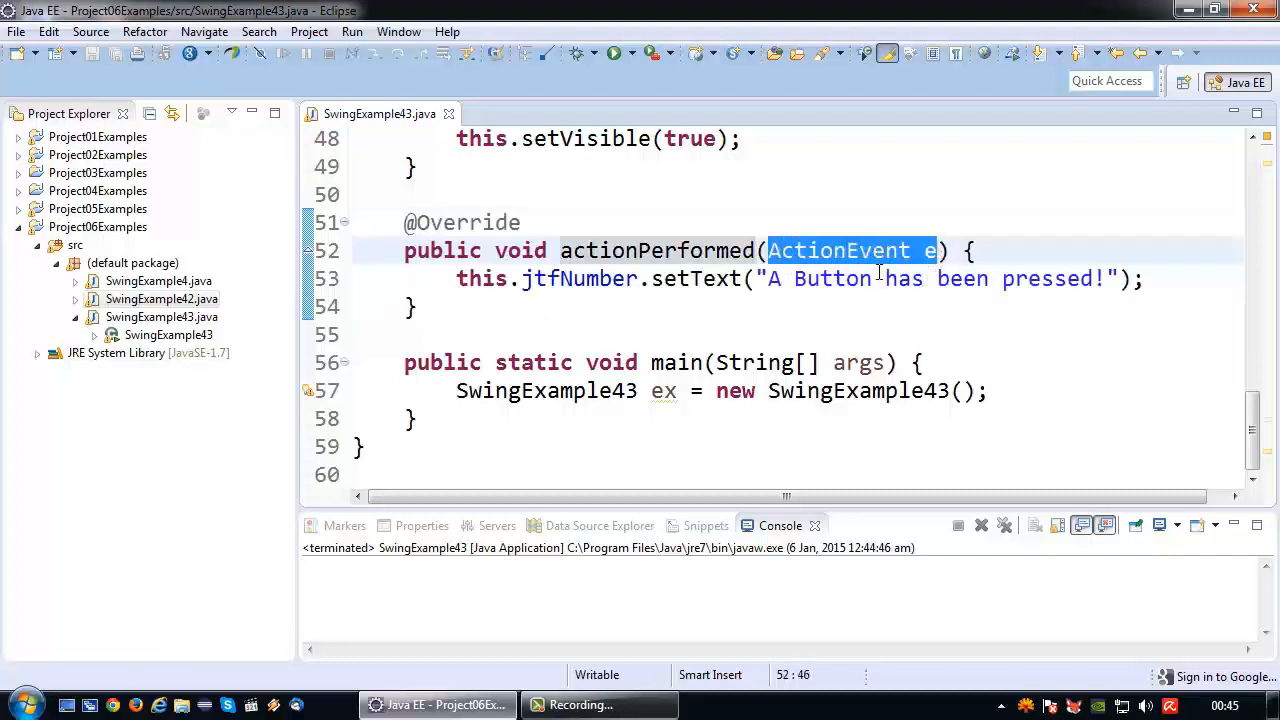
pyautogui.click(937, 333)
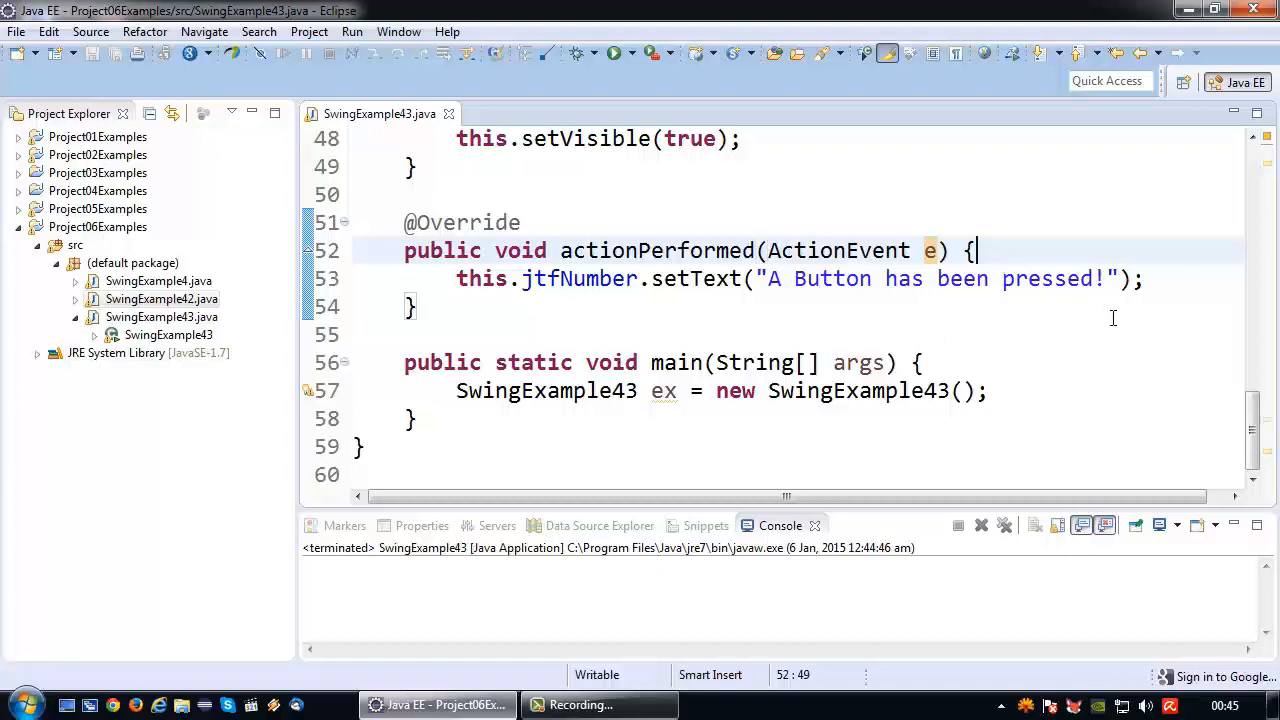
# Wrap setText in if (e.getSource() == this.jbtnPlus) with message 'Plus Button has been pressed!'
pyautogui.write('e')
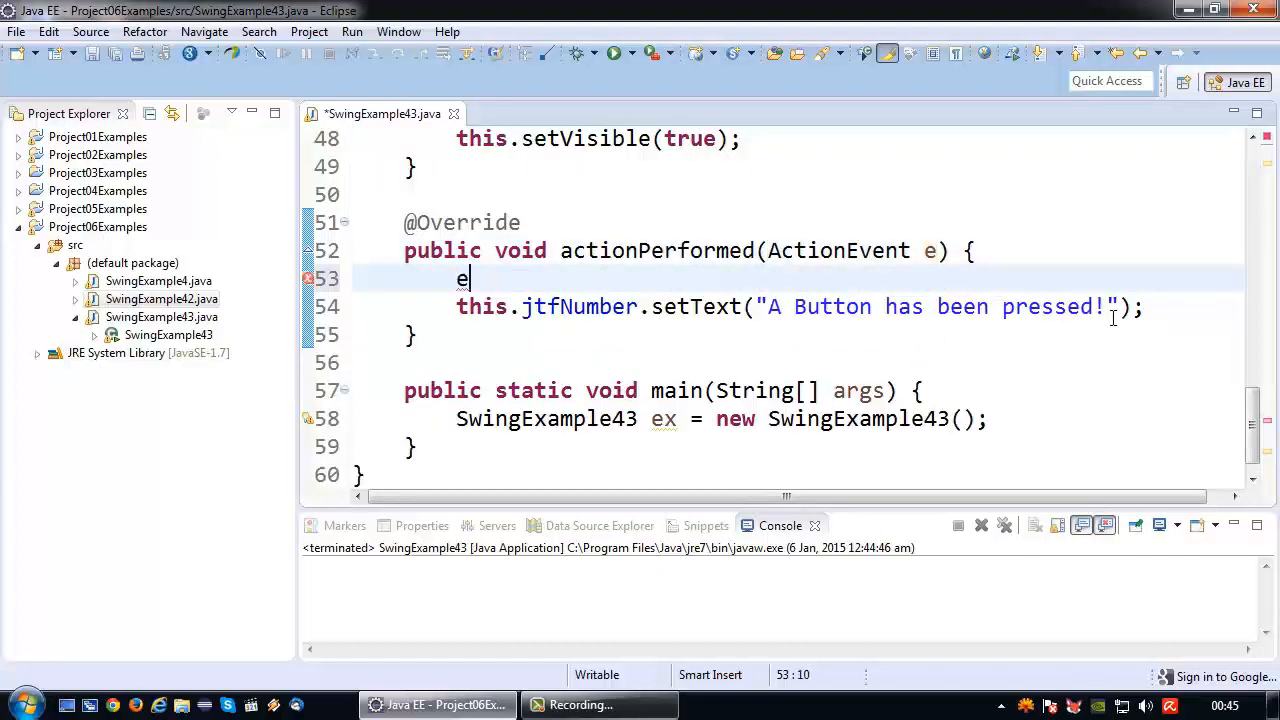
pyautogui.write('.getSource(')
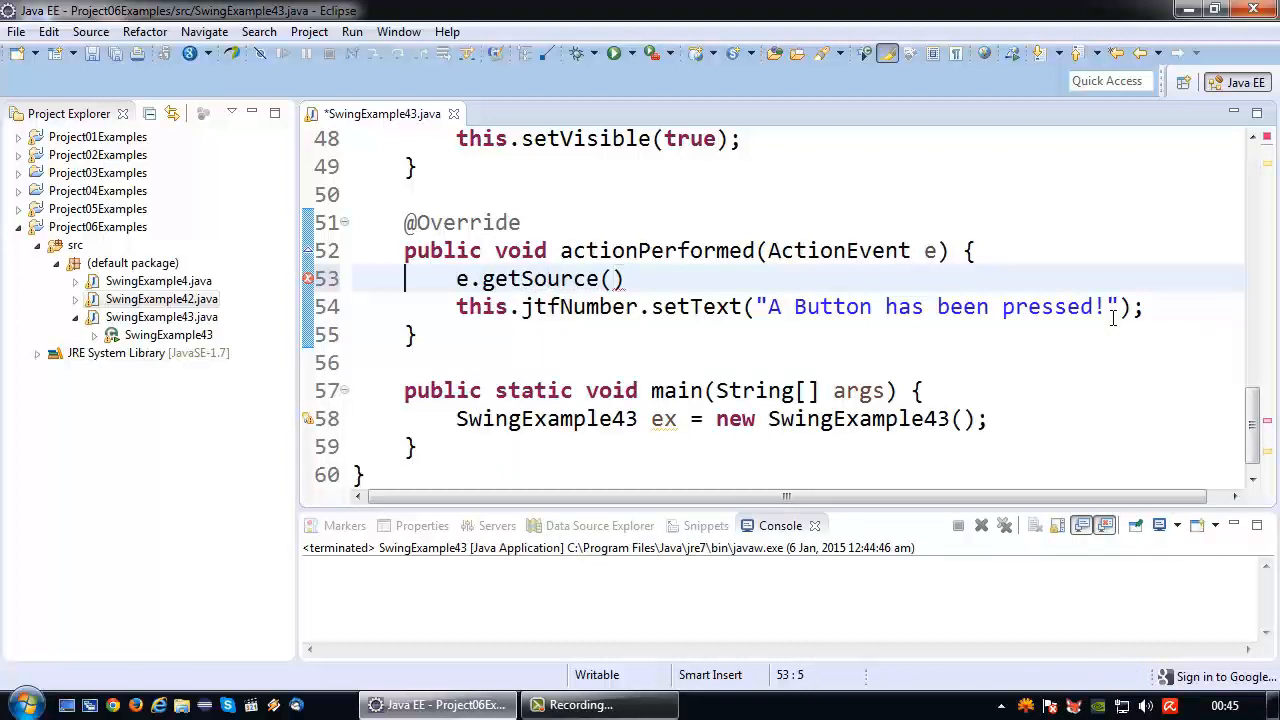
pyautogui.write('if(')
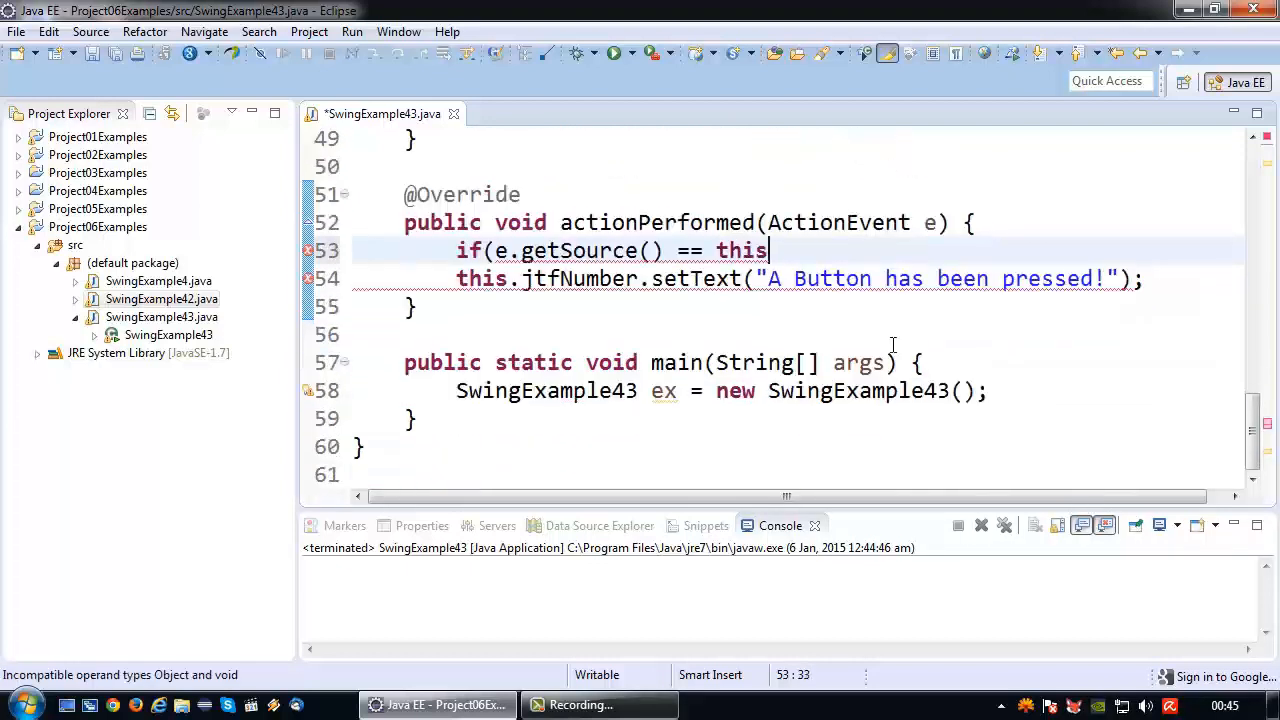
pyautogui.write('.jbtnPlus')
pyautogui.write('{')
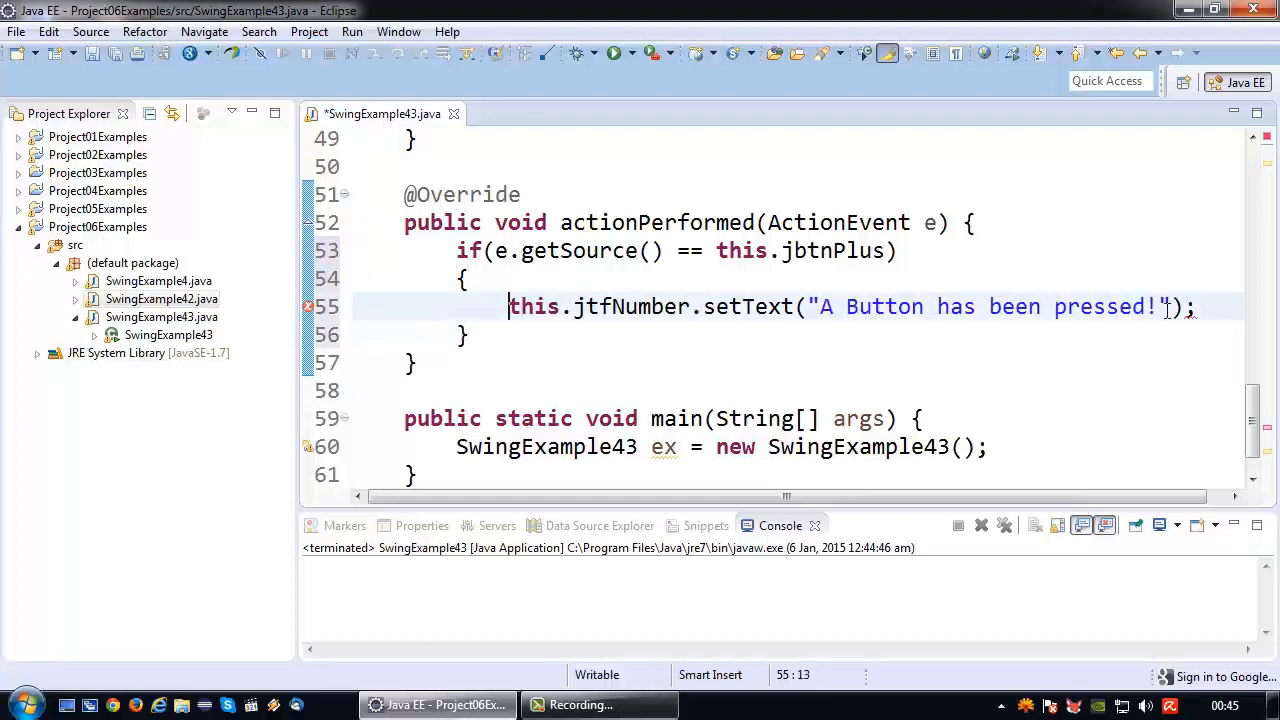
pyautogui.press('BackSpace')
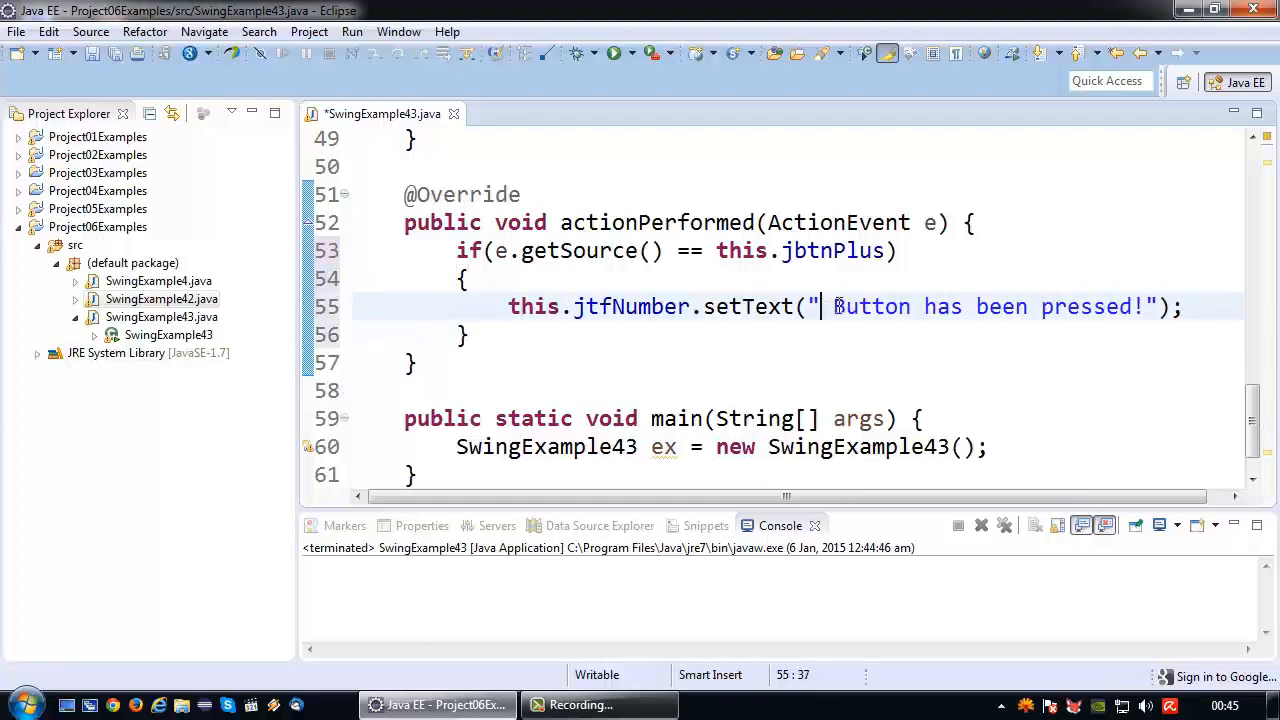
pyautogui.write('Plus')
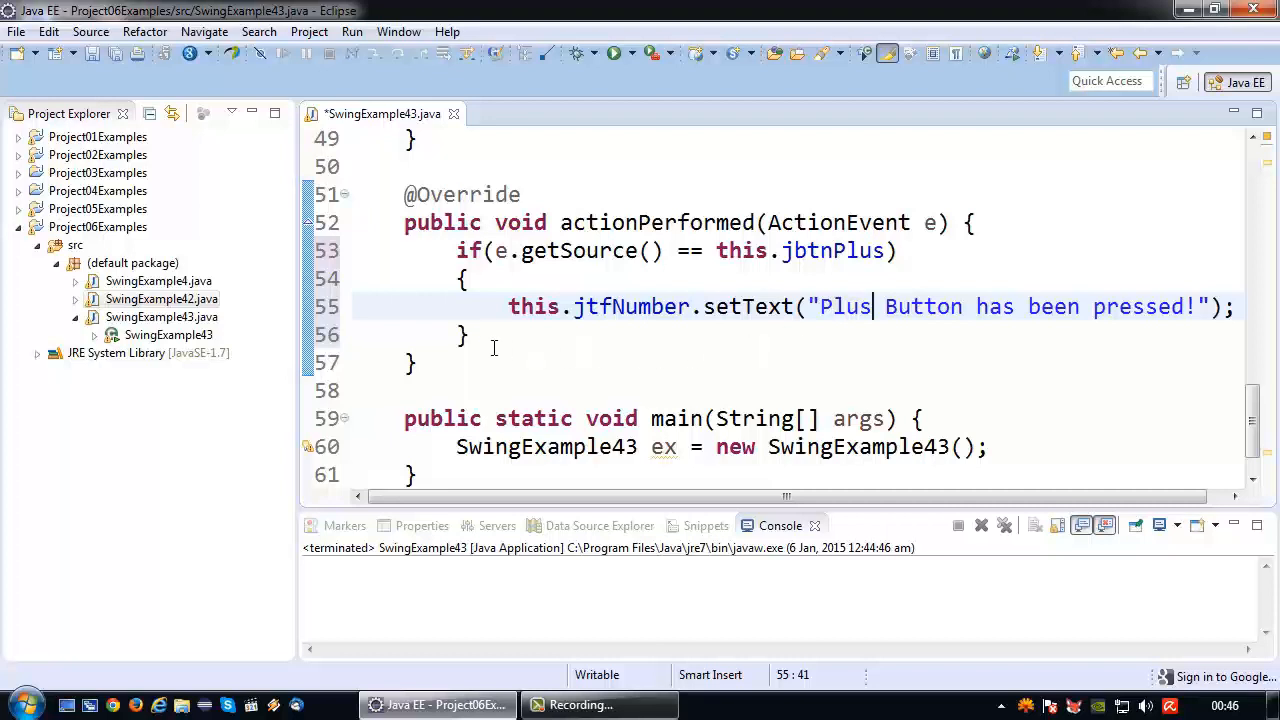
# Add else if (e.getSource() == this.jbtnMinus) after the Plus branch
pyautogui.write('else if')
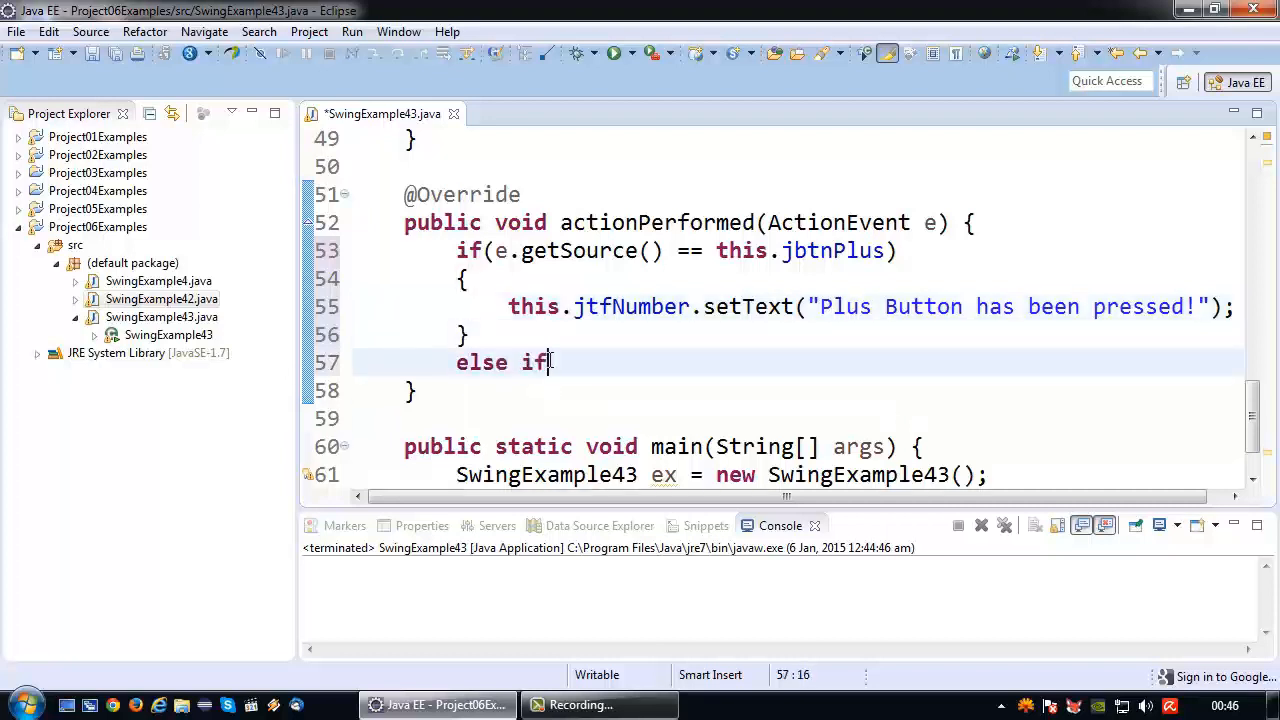
pyautogui.write('(e.getSource(')
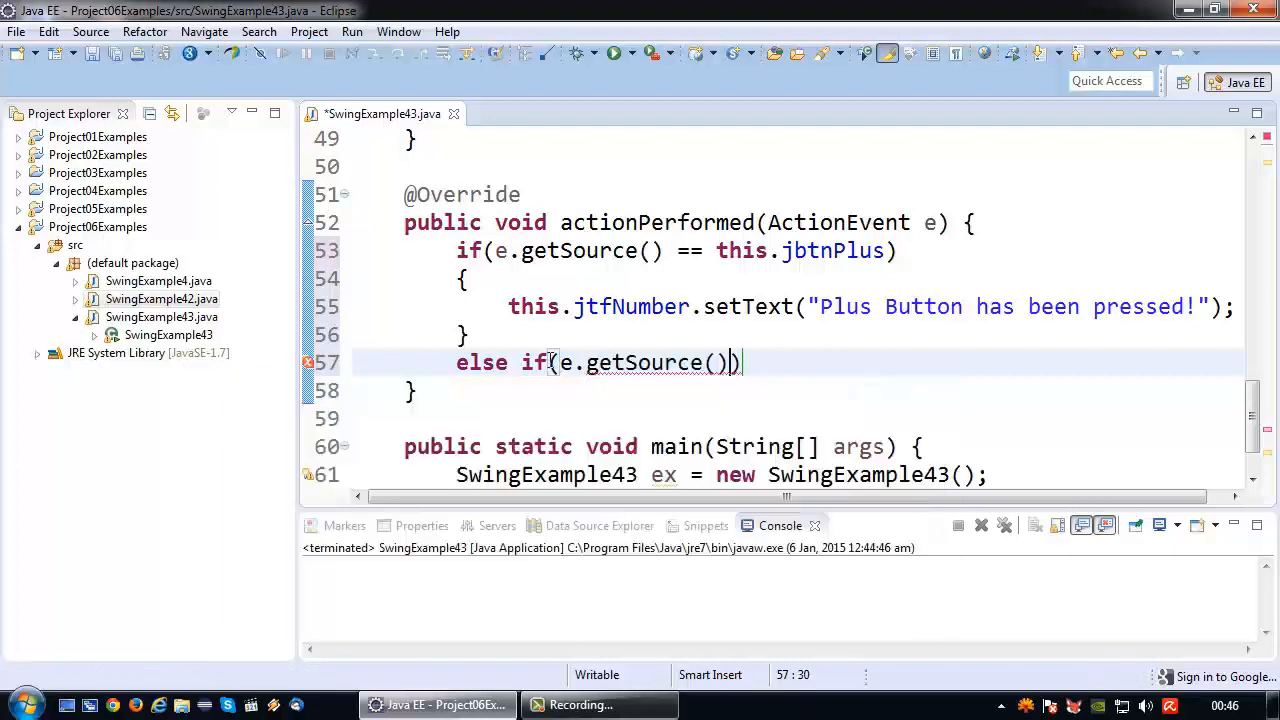
pyautogui.write('== thu')
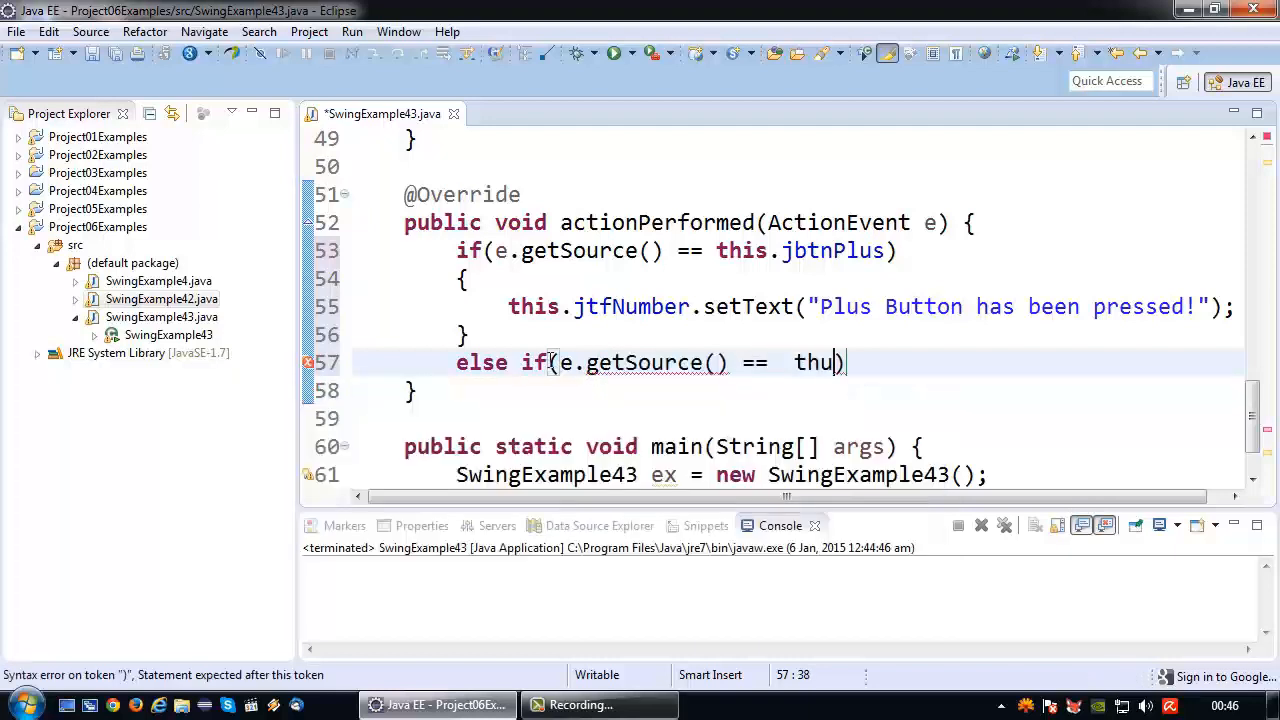
pyautogui.write('this.')
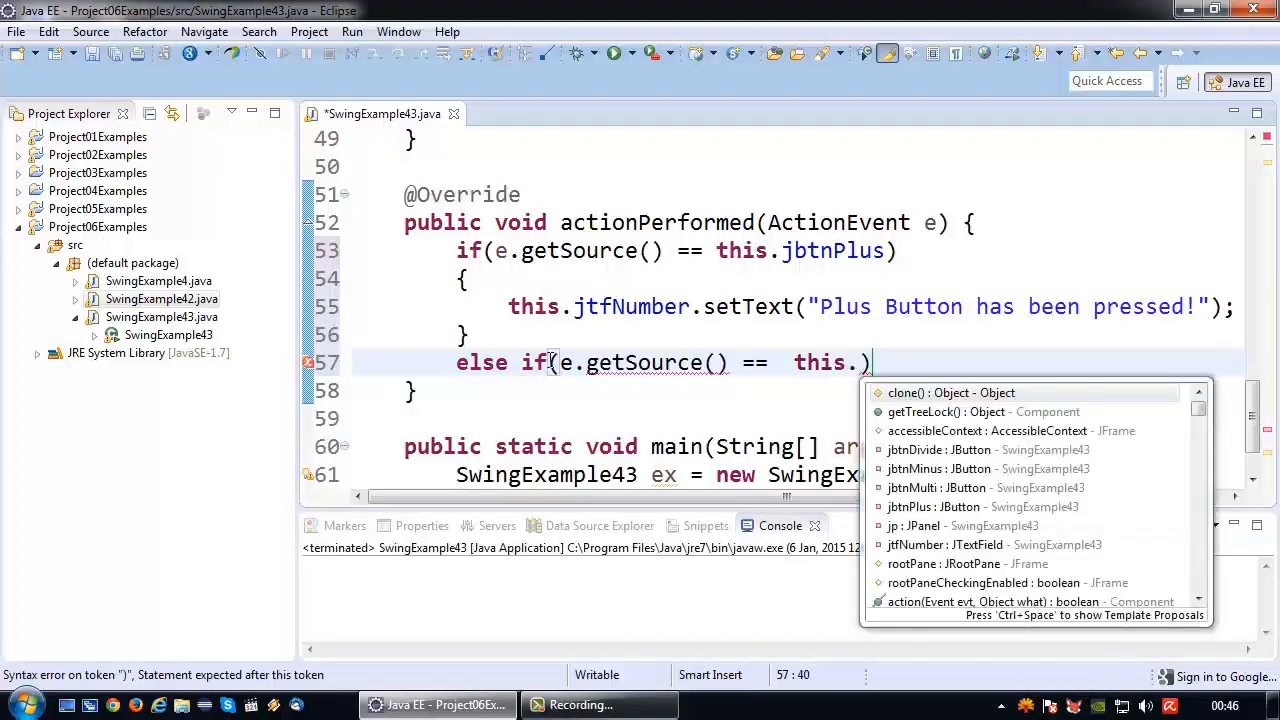
pyautogui.write('jbtn')
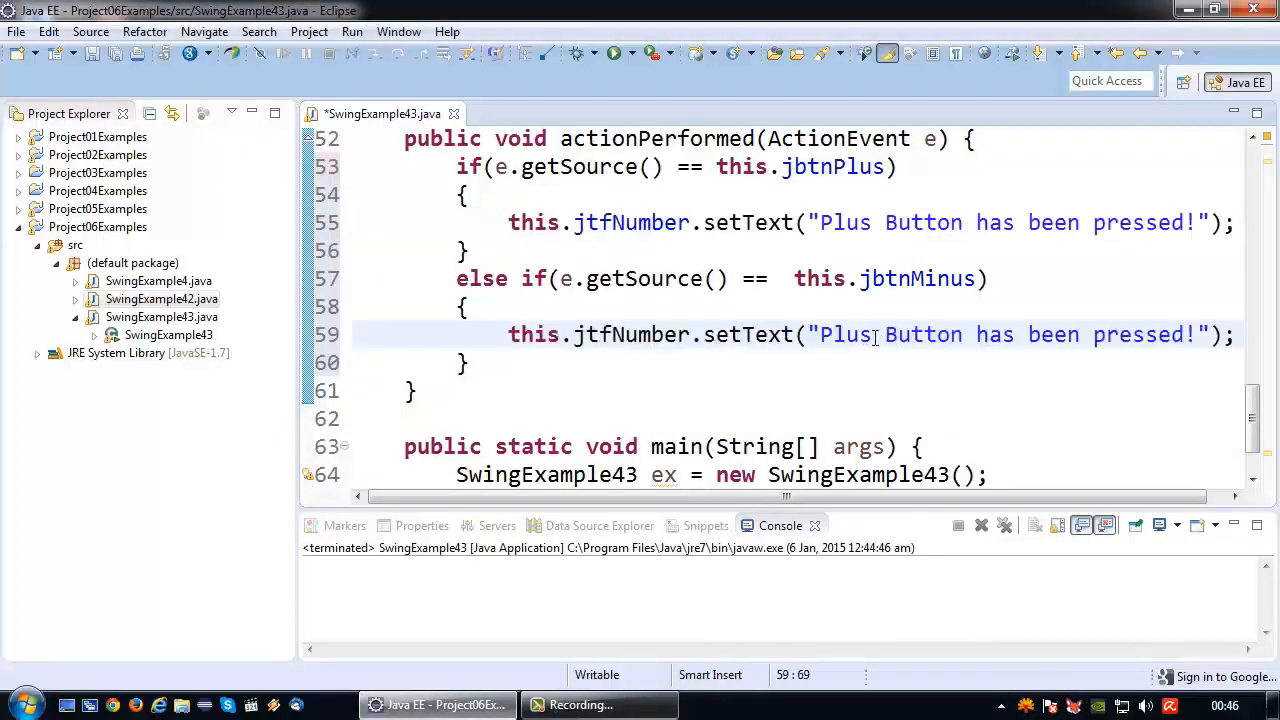
# Change the second message to Minus and duplicate the branch as jbtnDivide with a Divide message
pyautogui.write('Minus')
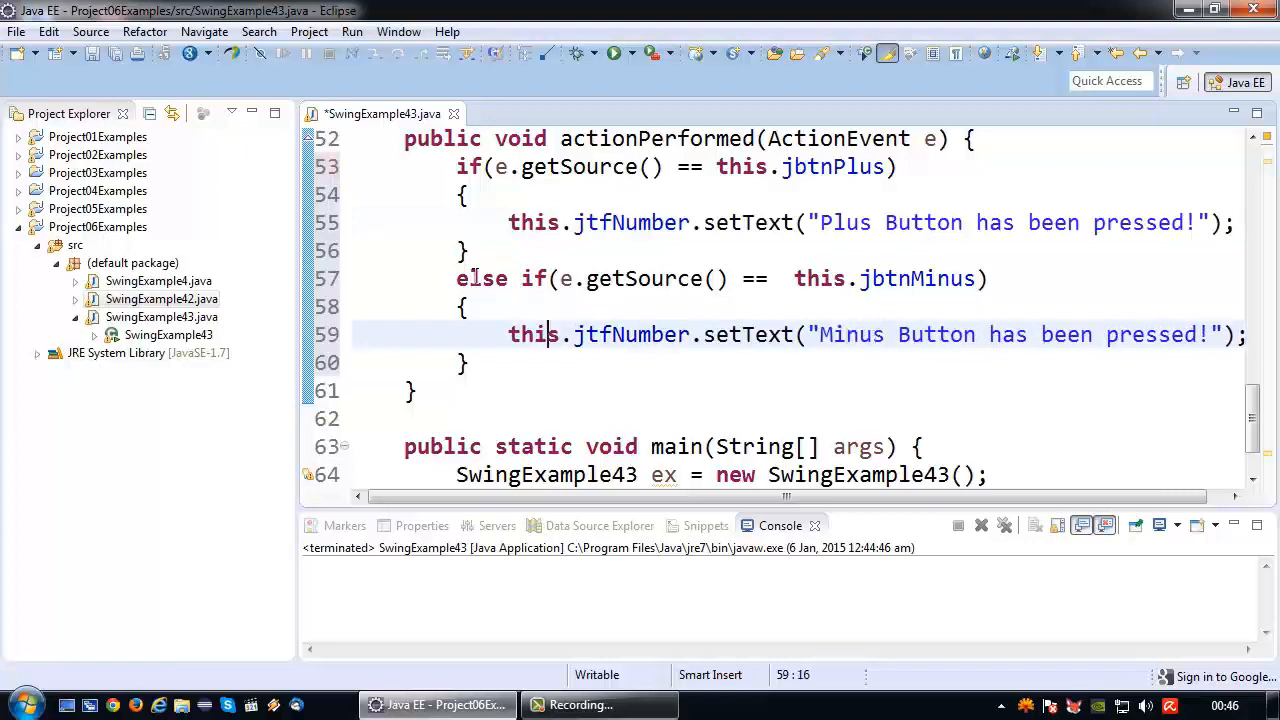
pyautogui.click(470, 362)
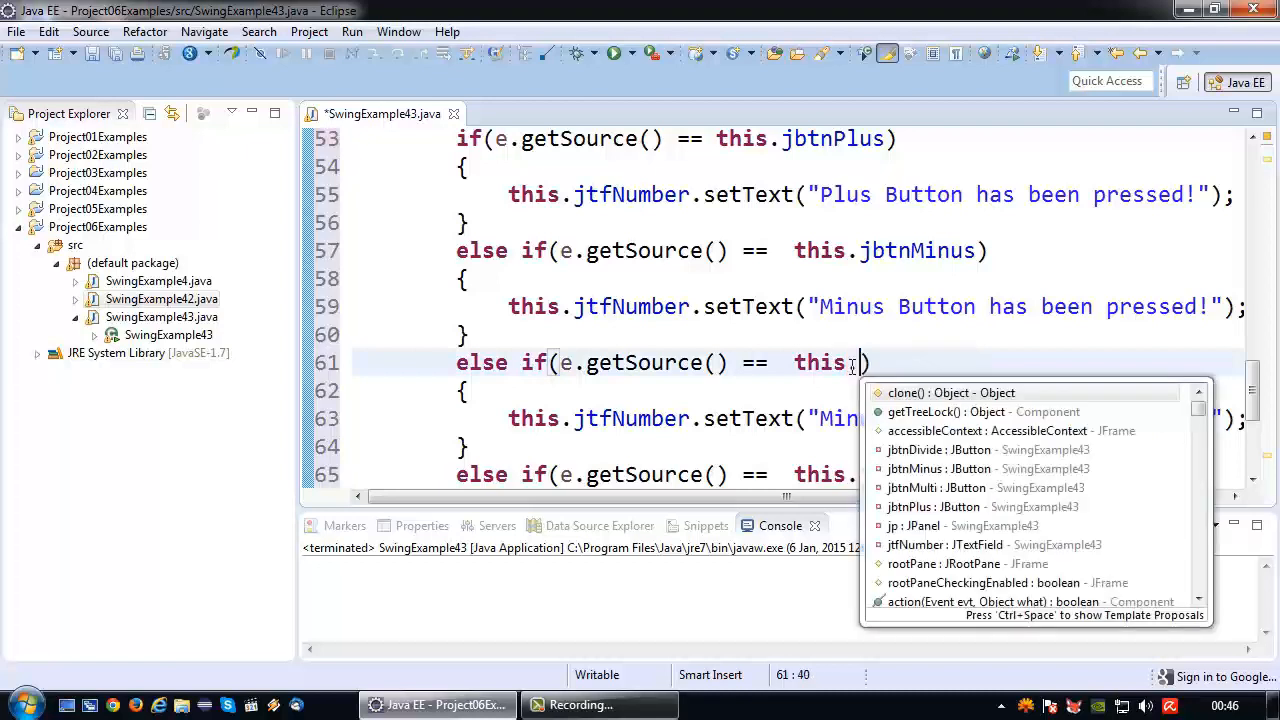
pyautogui.write('jbtn')
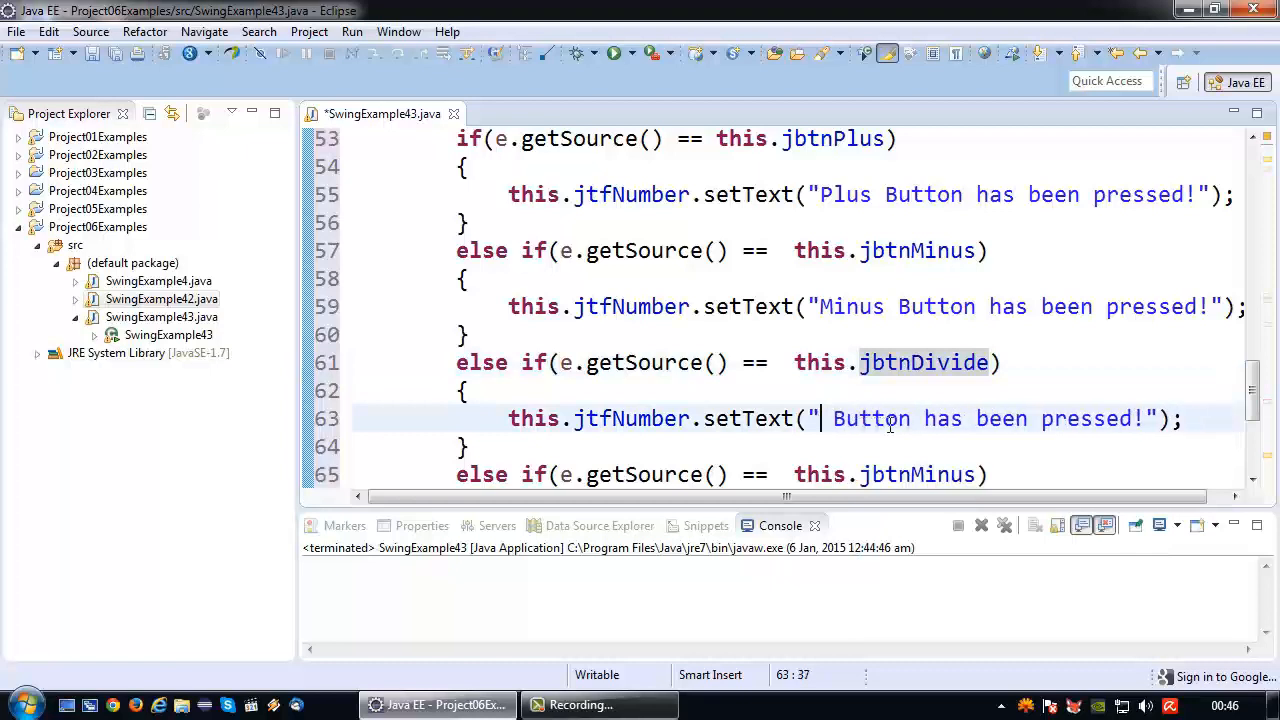
pyautogui.write('Divide')
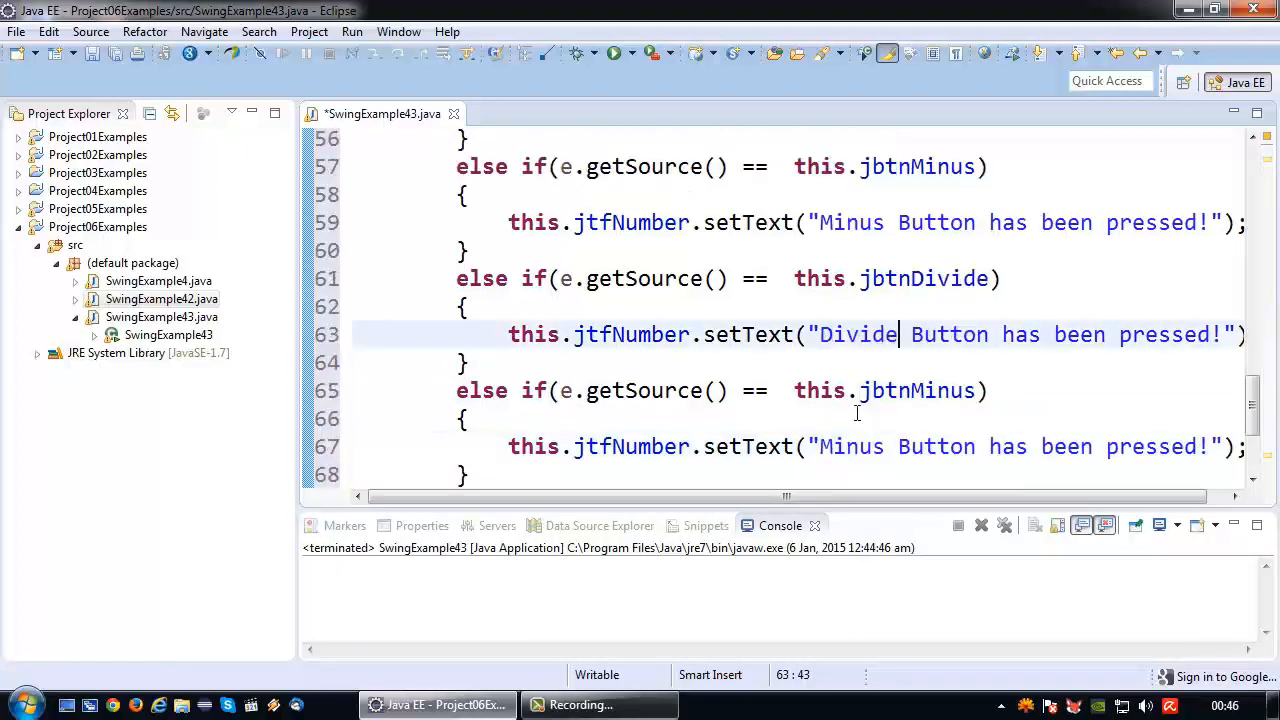
# Turn the last copied branch into jbtnMultiply with a matching Multiply message
pyautogui.doubleClick(915, 390)
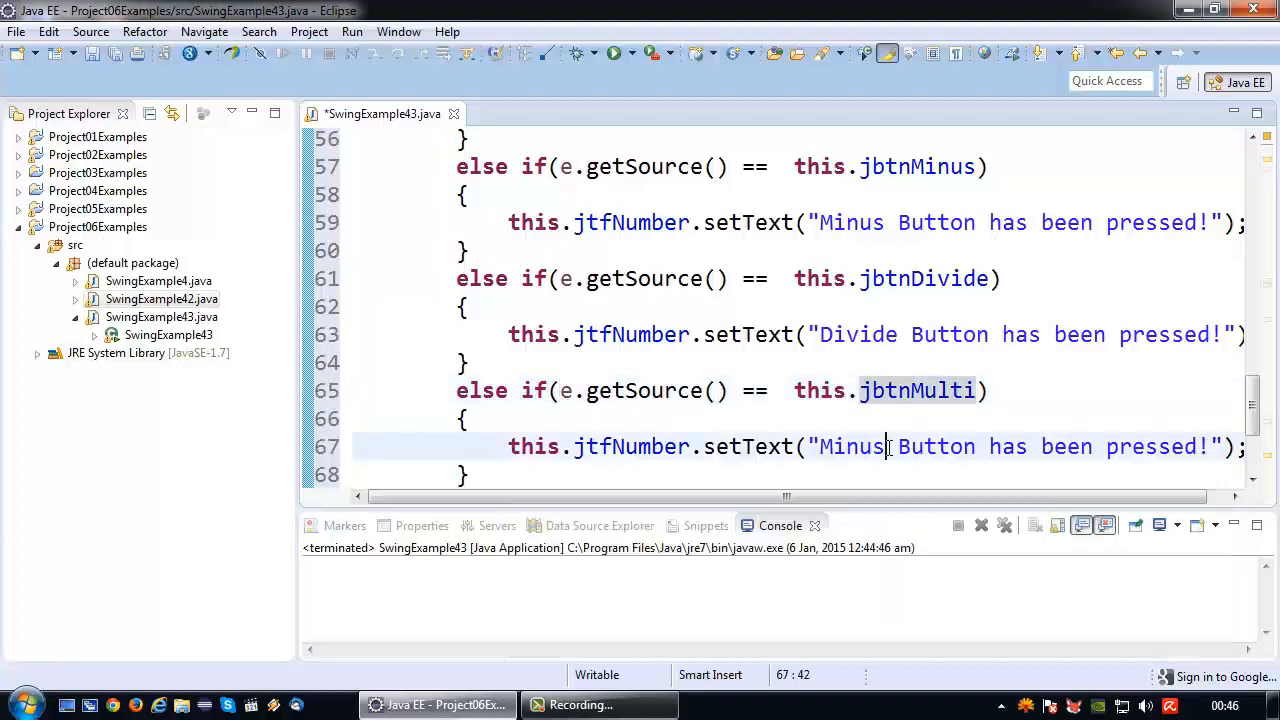
pyautogui.write('Multi')
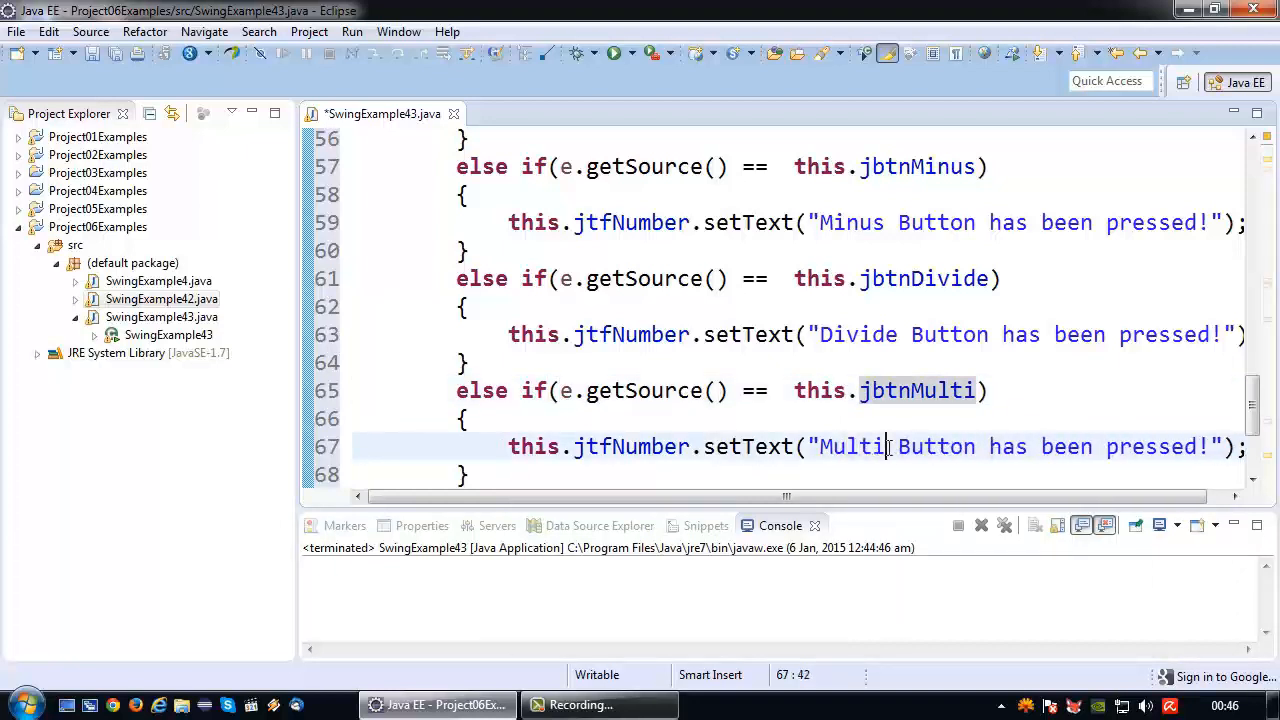
pyautogui.write('ply')
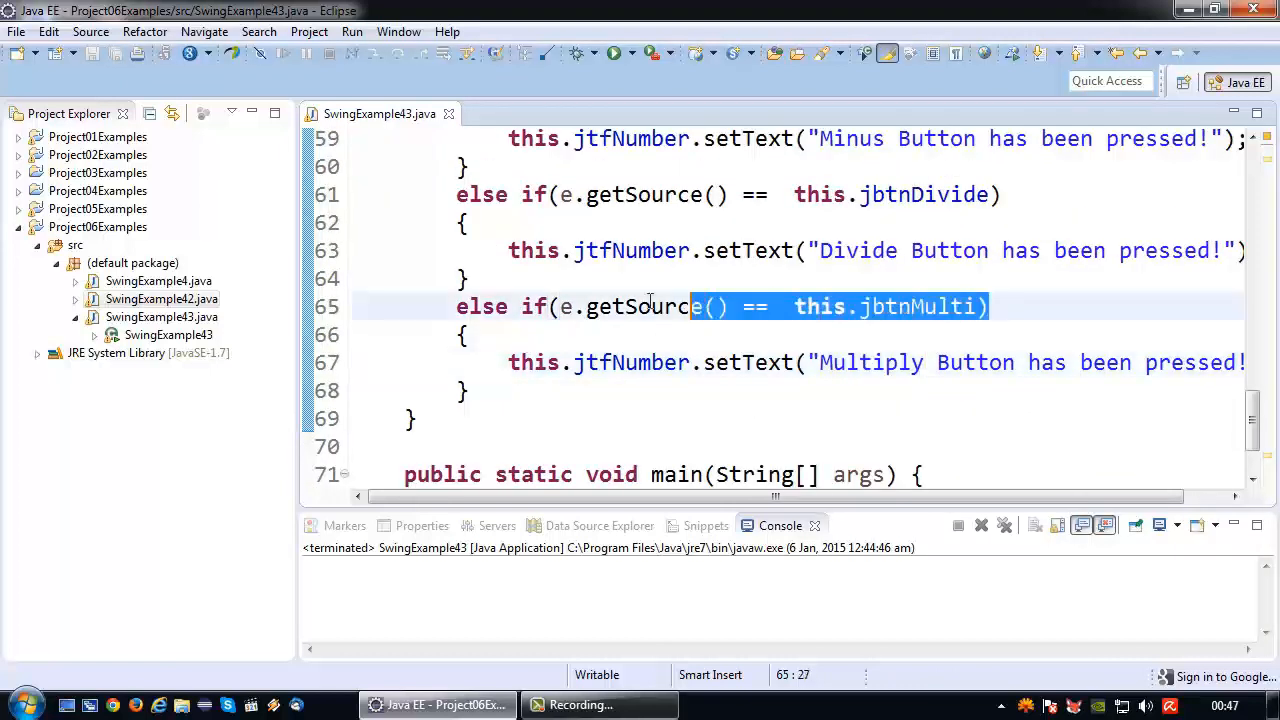
# Delete the if condition after the last else, leaving a plain else for Multiply
pyautogui.press('Delete')
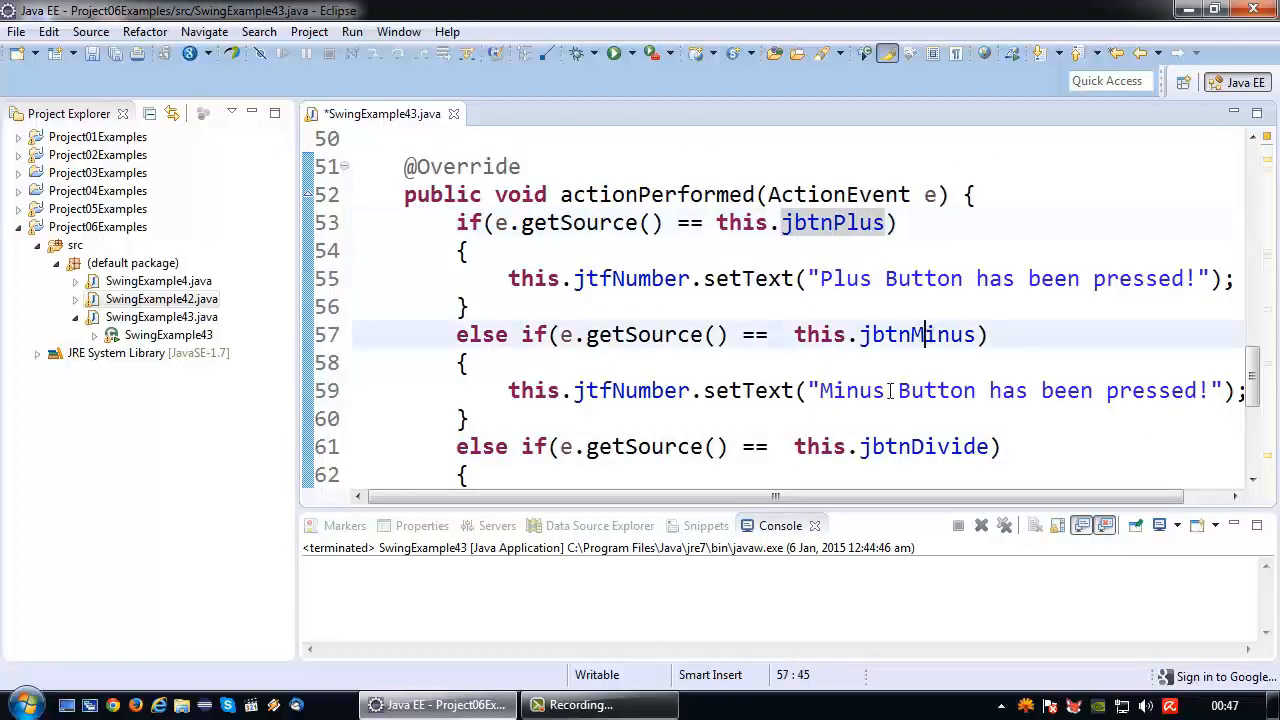
pyautogui.scroll(-3)
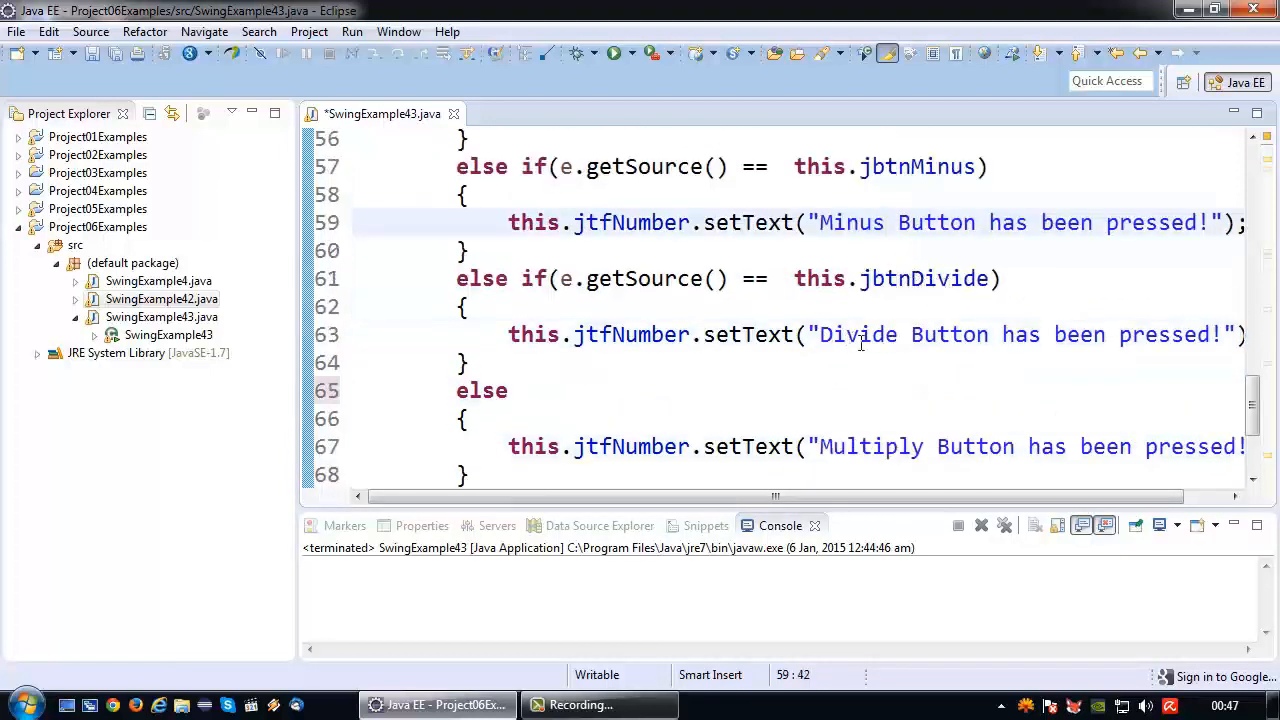
pyautogui.scroll(-3)
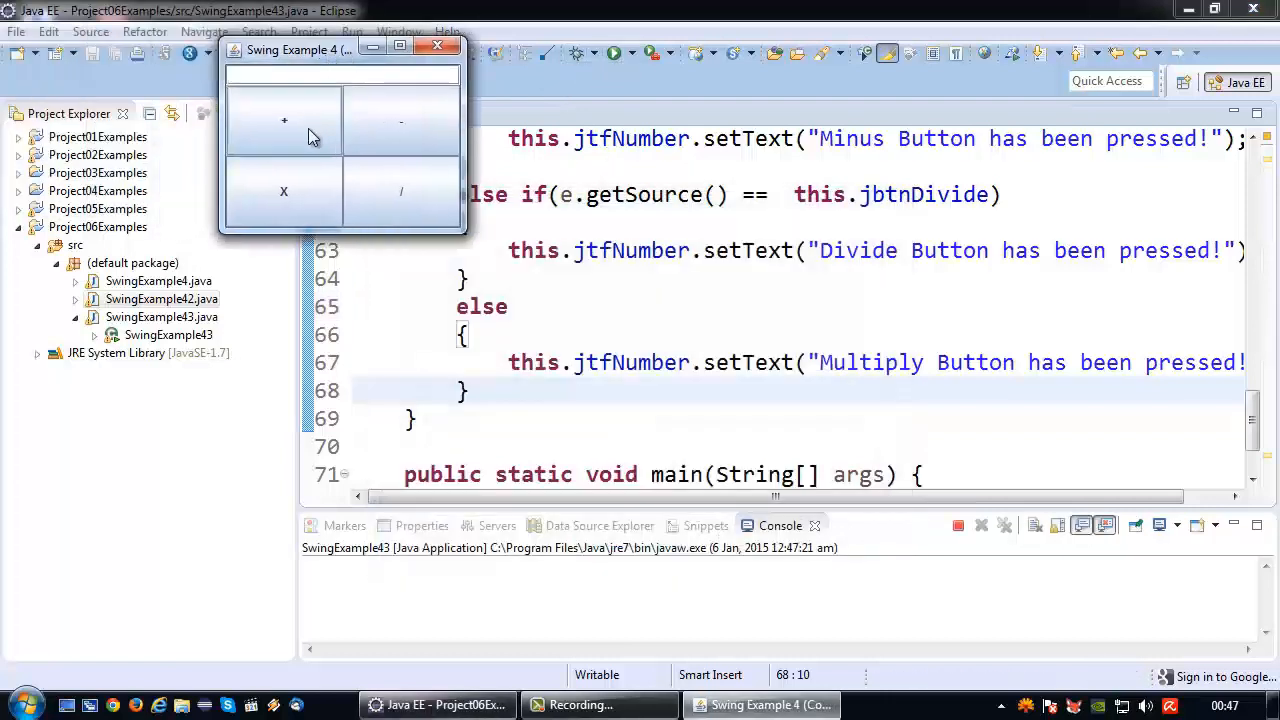
# Press +, - and x in the calculator to check the Plus, Minus and Multiply messages
pyautogui.click(284, 120)
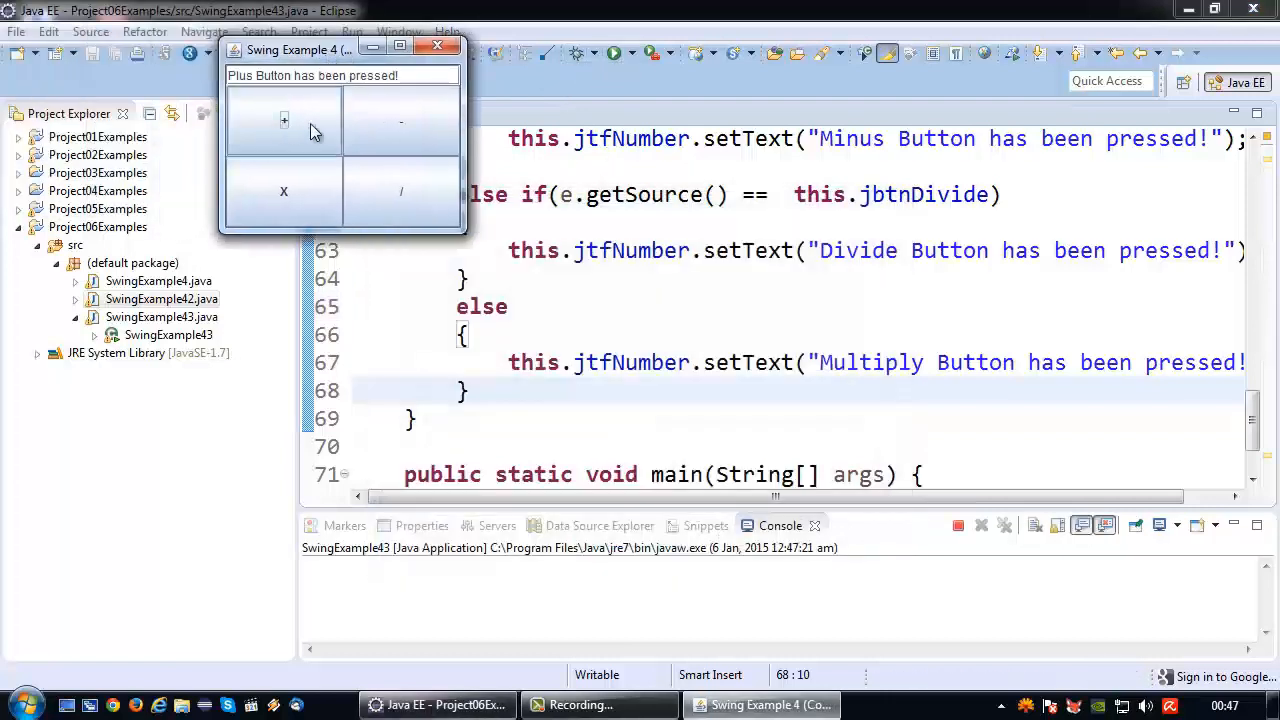
pyautogui.click(400, 120)
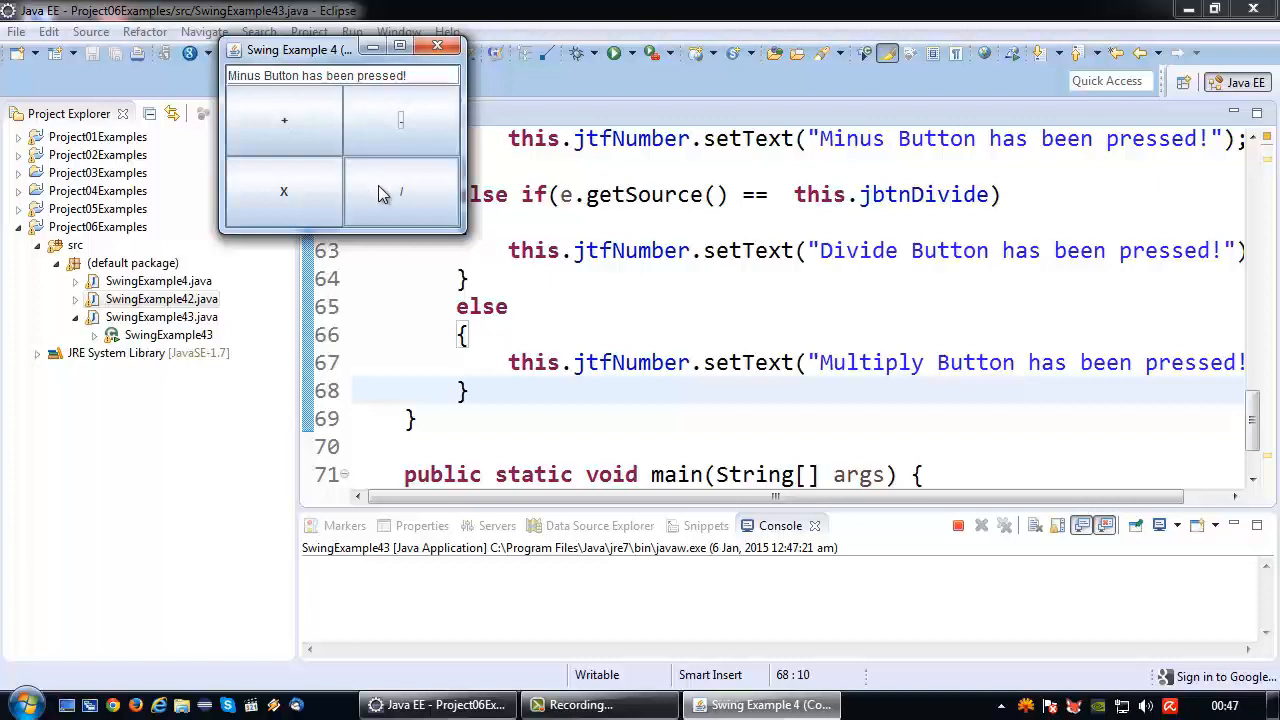
pyautogui.click(284, 192)
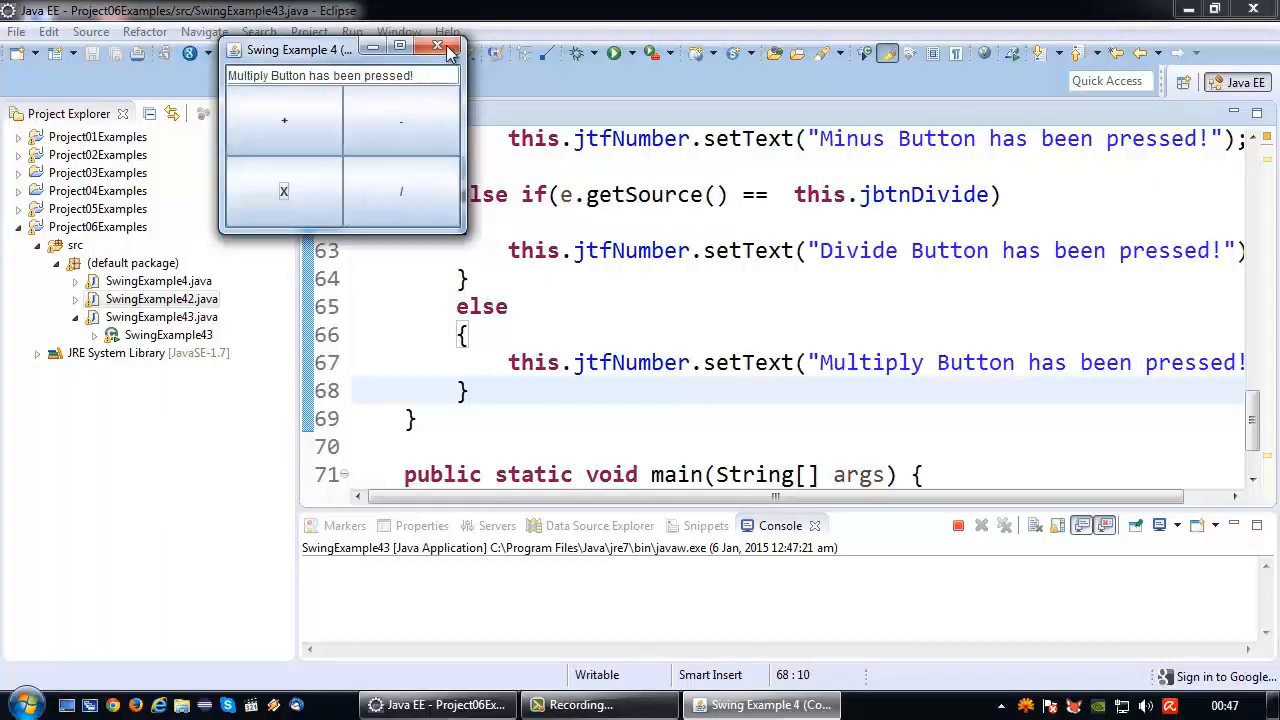
# Close the calculator window and end its run in Eclipse
pyautogui.click(437, 47)
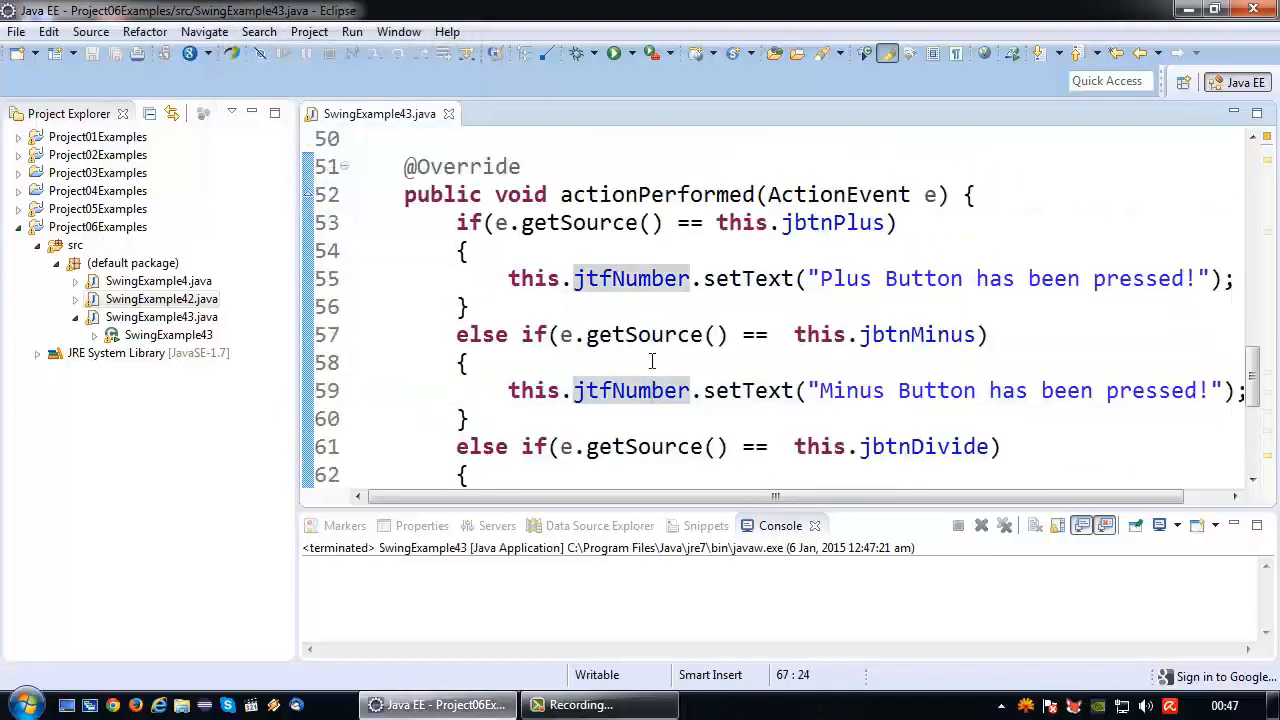
pyautogui.scroll(-3)
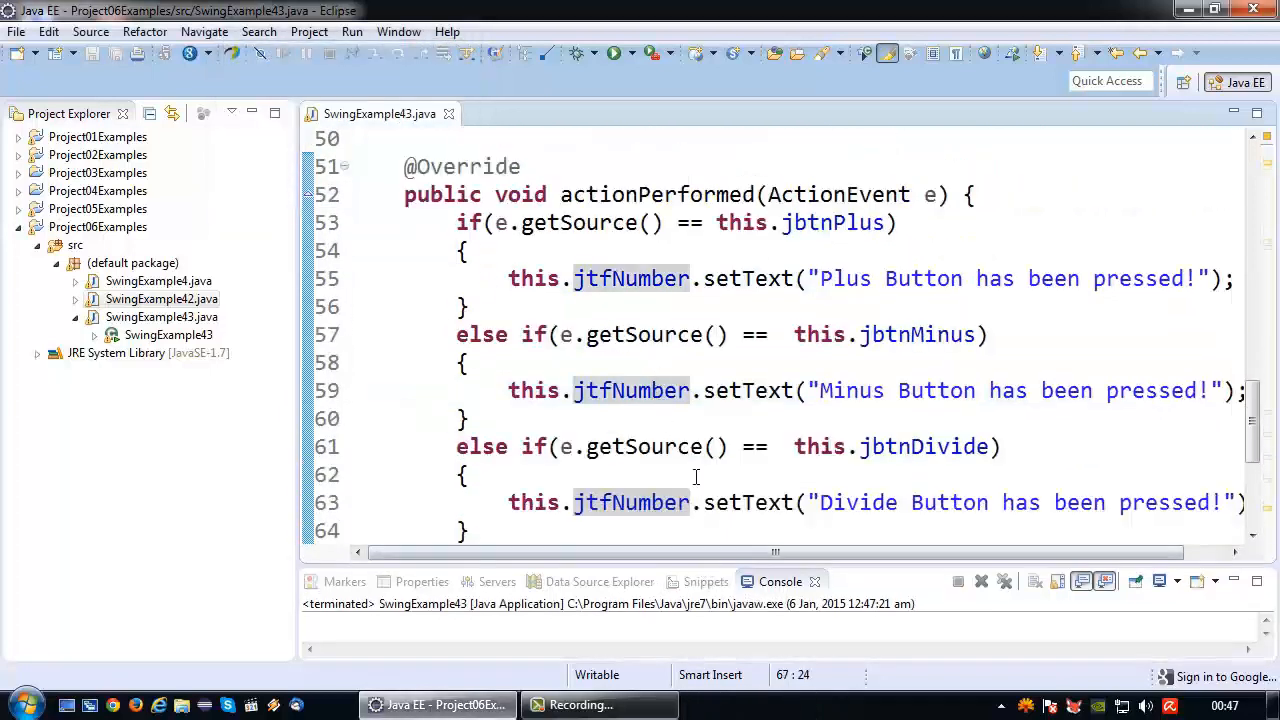
pyautogui.click(688, 390)
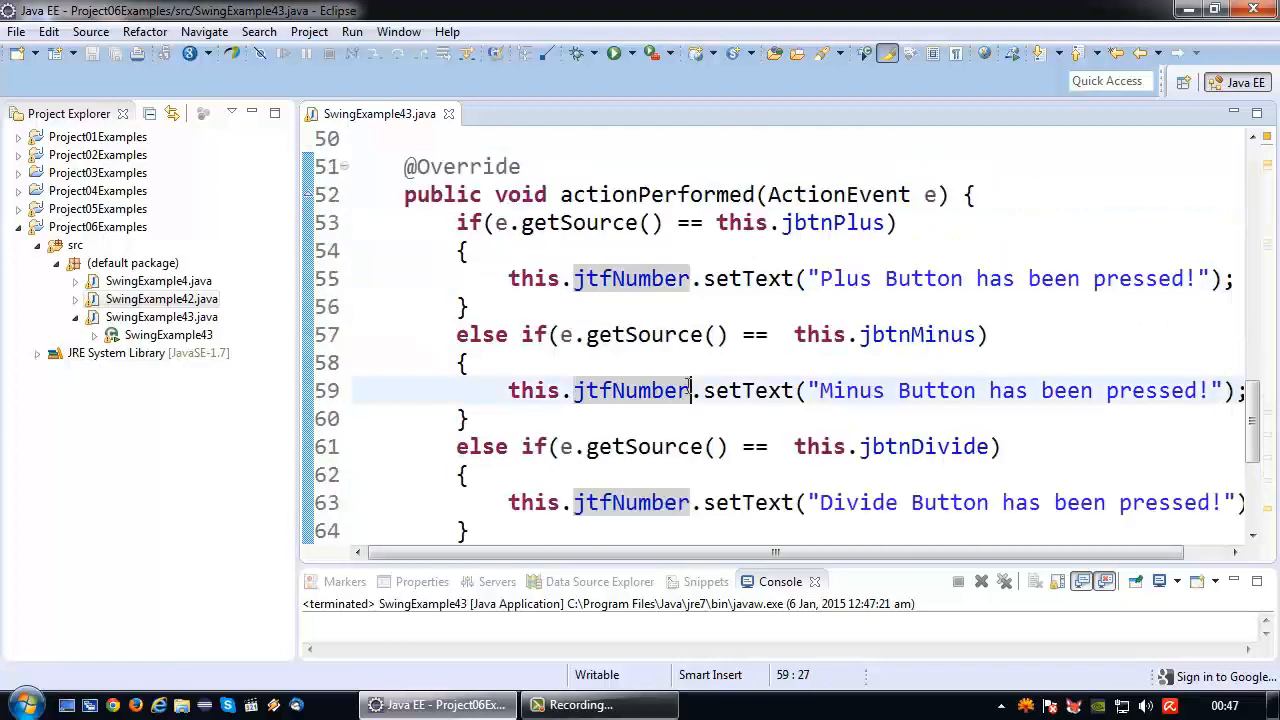